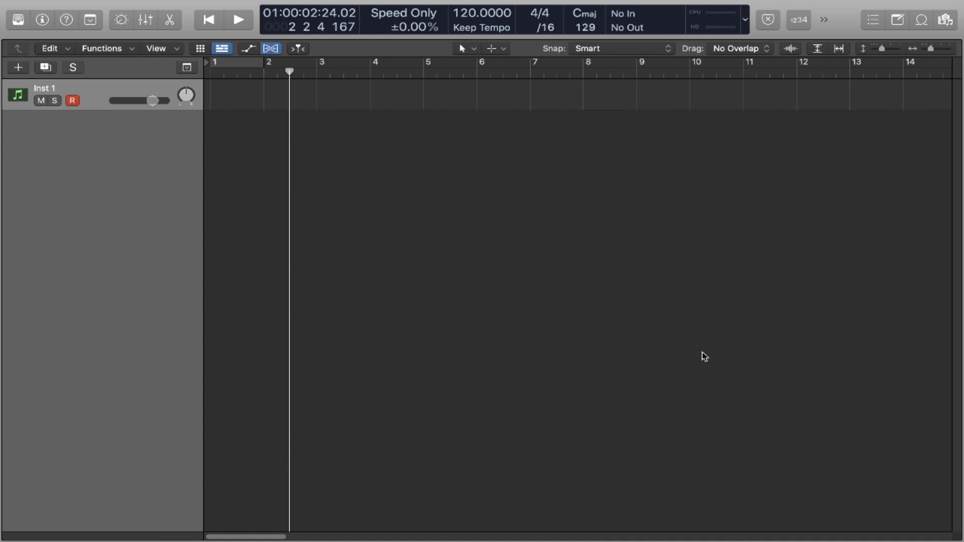
Step: Load Decap_DTKV3_808_7.wav into a Quick Sampler on its own new track
left_click(945, 19)
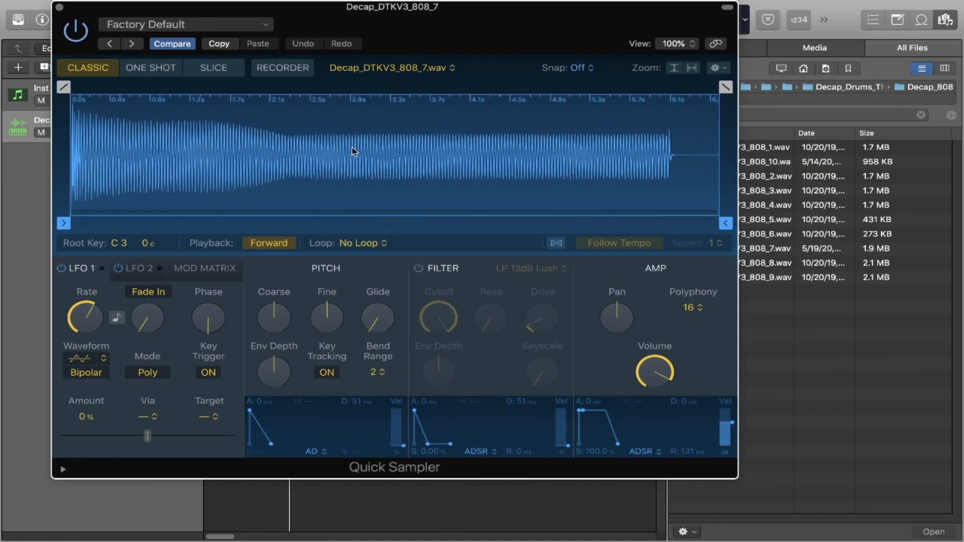
mouse_move(169, 202)
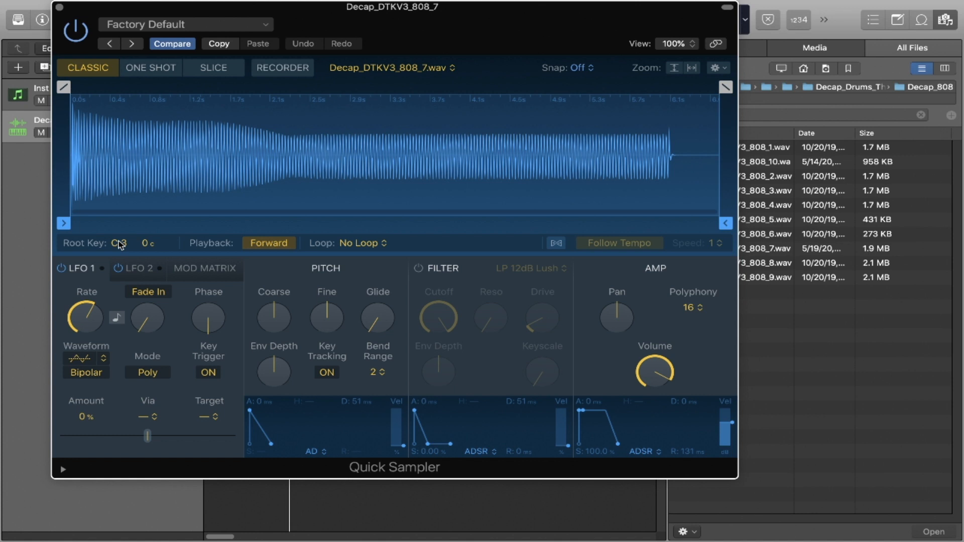
mouse_move(214, 287)
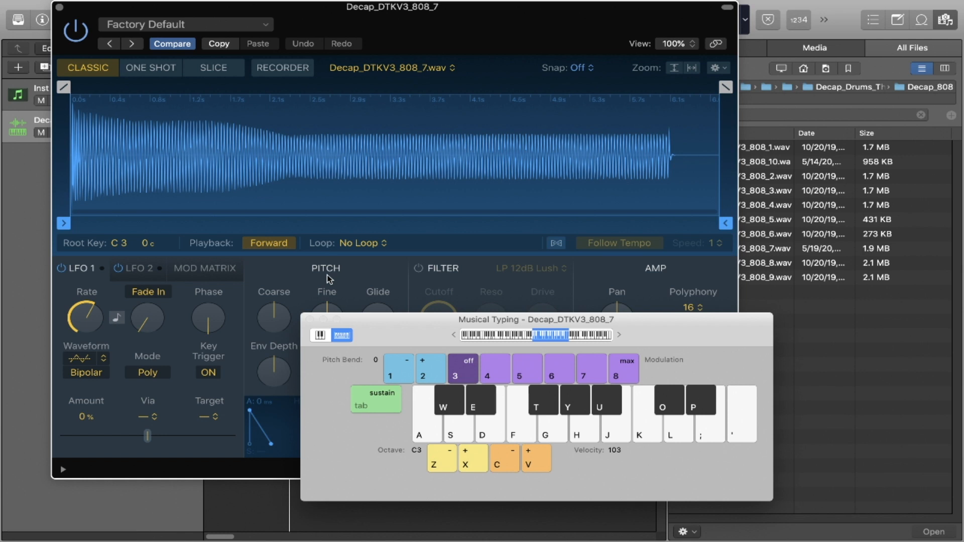
mouse_move(313, 107)
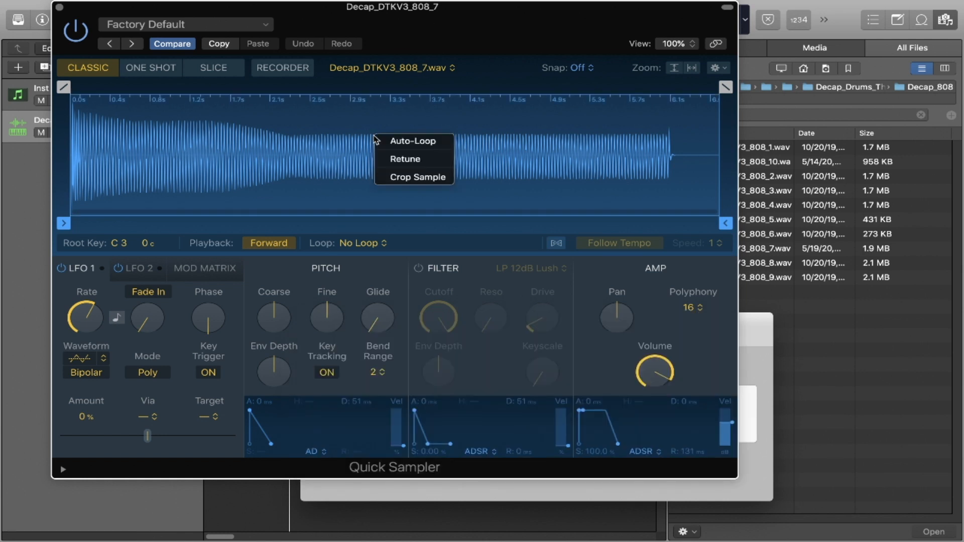
Step: Retune the 808 sample to its detected pitch (C0 +15 cents) and play a note to check
left_click(405, 159)
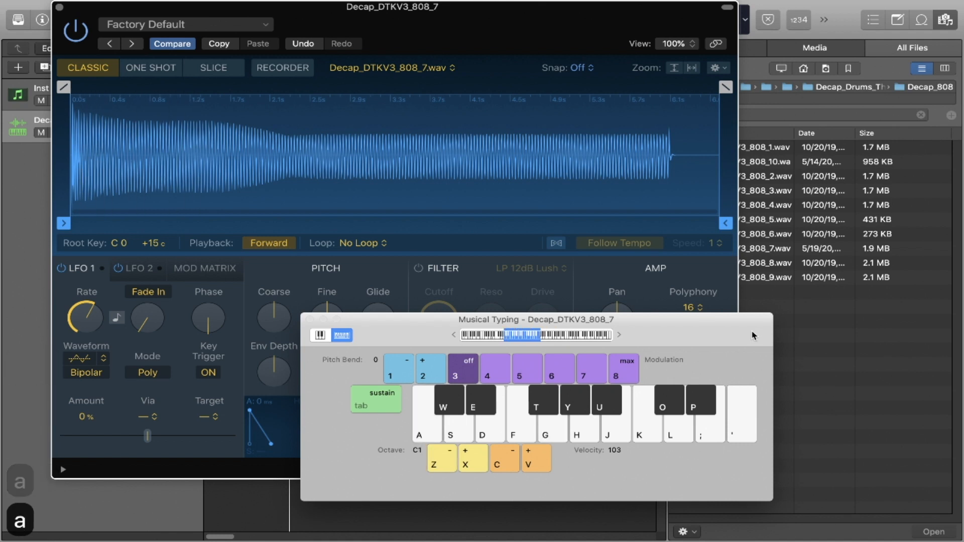
mouse_move(163, 247)
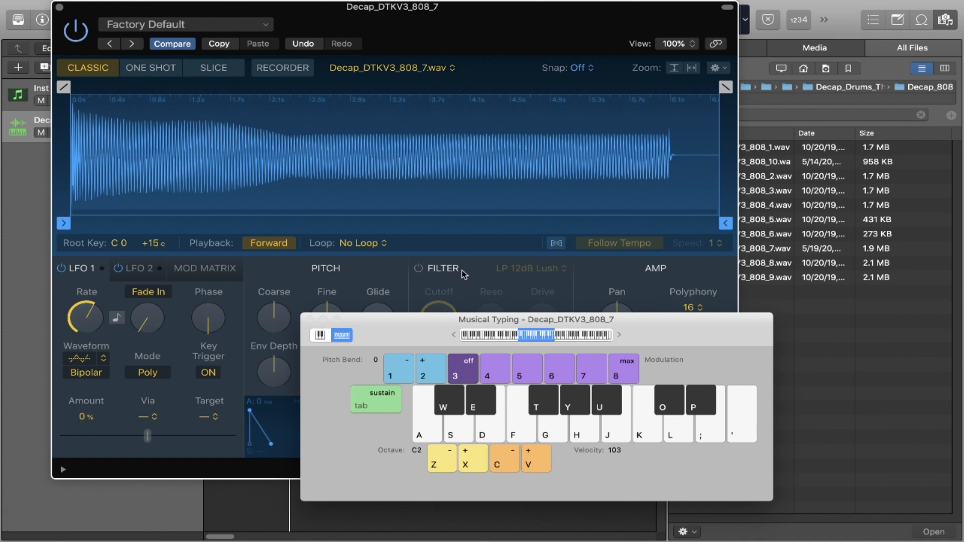
key("g")
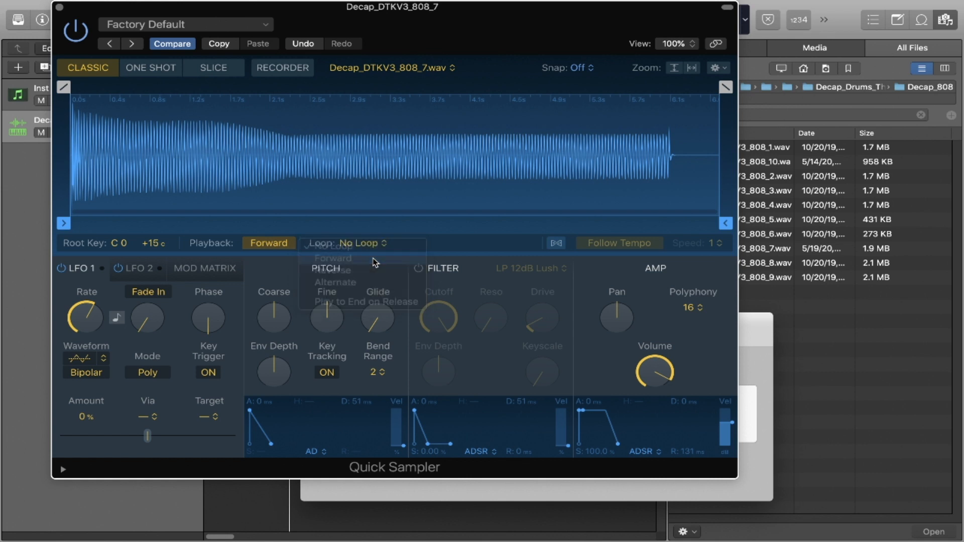
Step: Loop the 808 forward over 2.662–4.08 s with a ~0.485 s crossfade and audition it
left_click(332, 258)
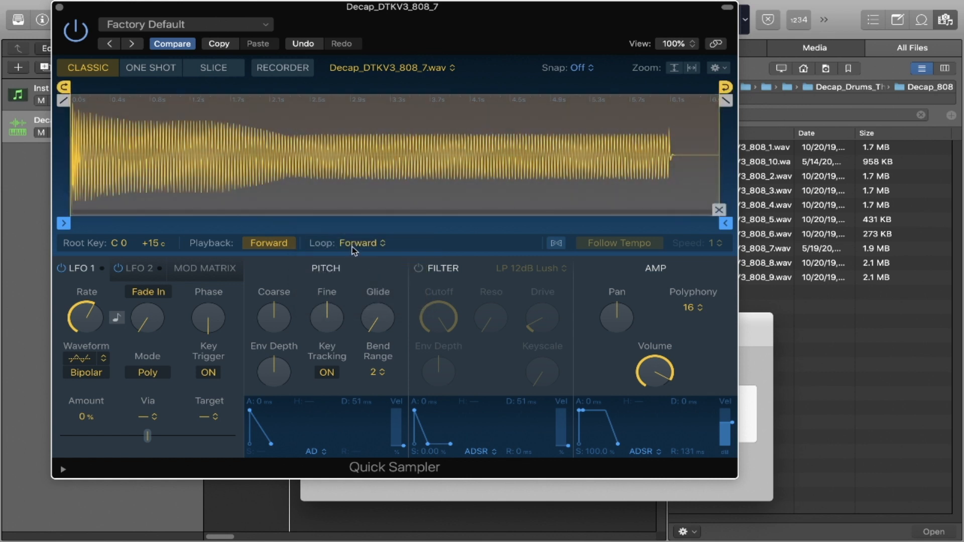
left_click(360, 243)
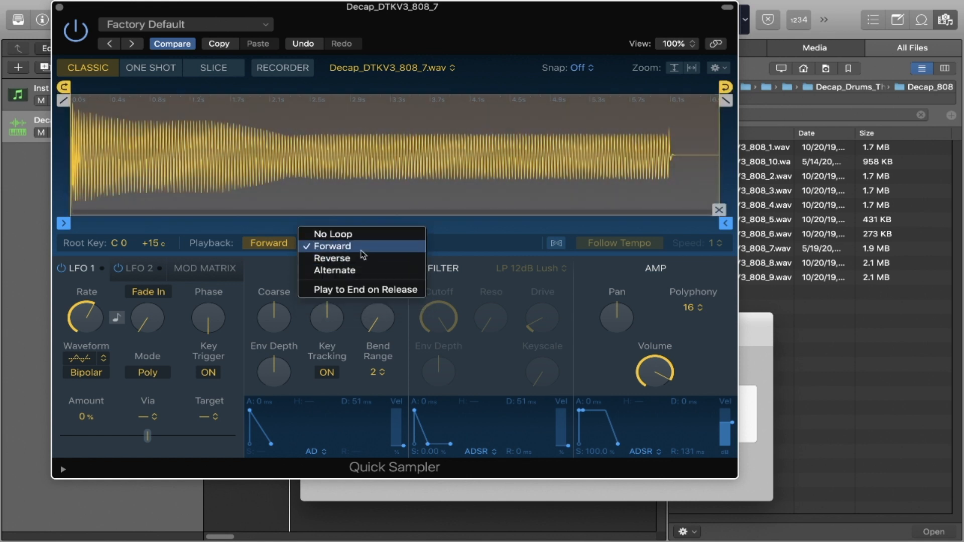
left_click(331, 246)
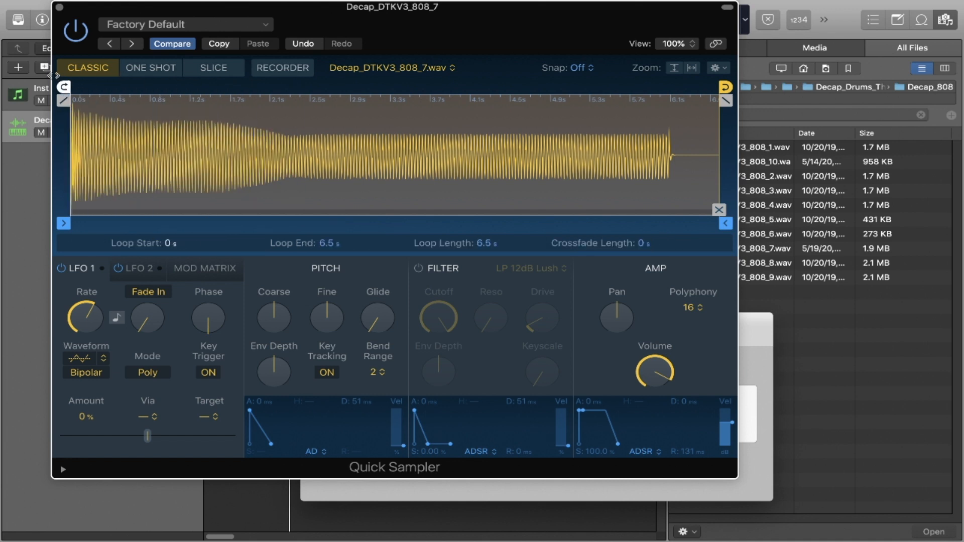
left_click_drag(70, 154, 192, 153)
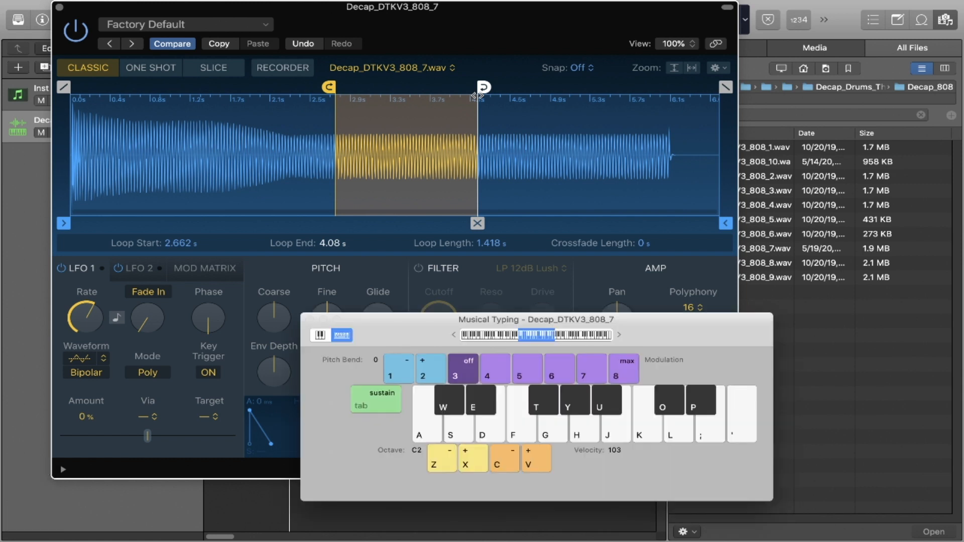
key("g")
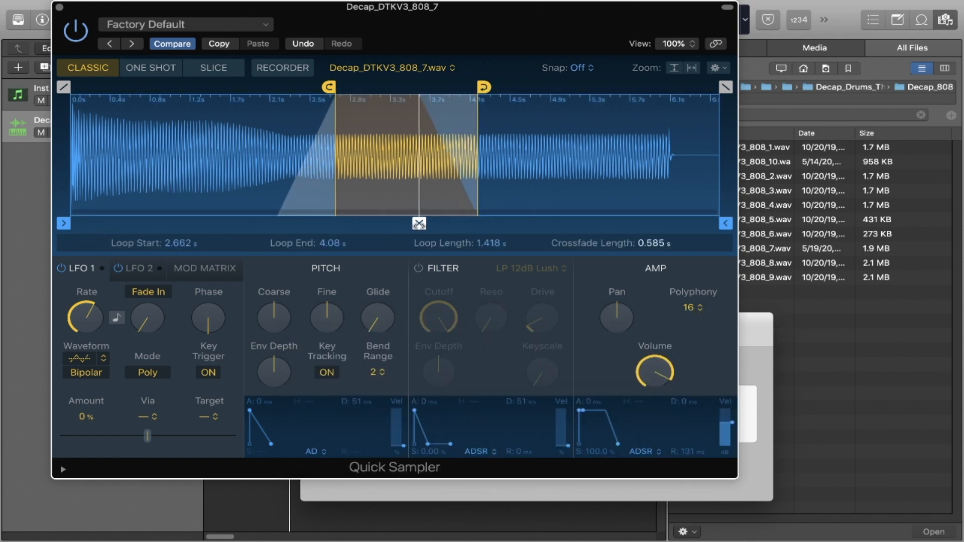
key("cmd+k")
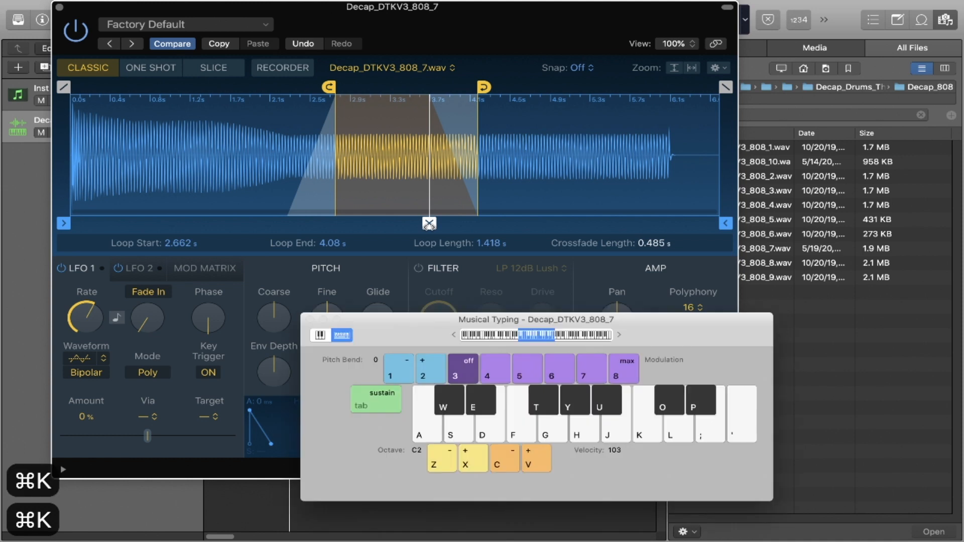
key("g")
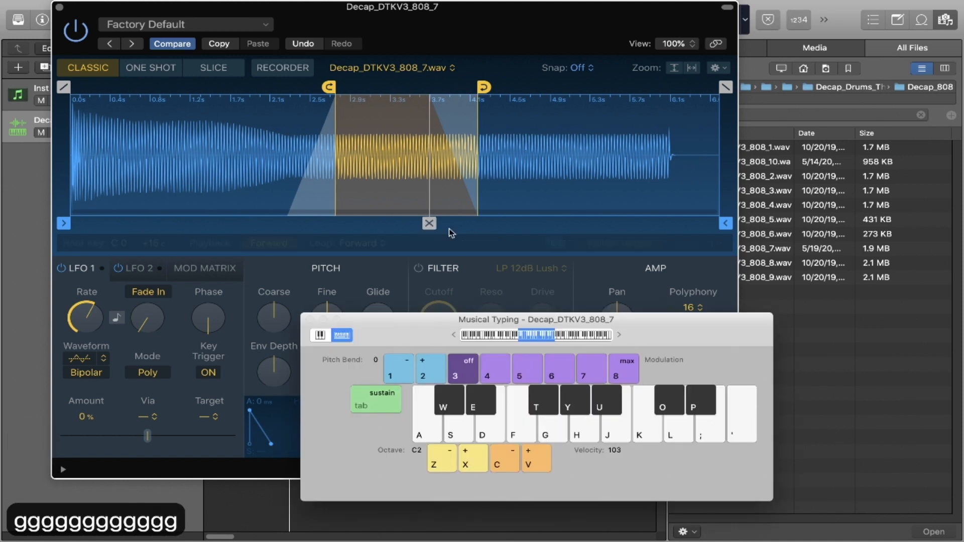
Step: Turn the 808's looping off, re-loop a later section, and audition the new loop
left_click(269, 243)
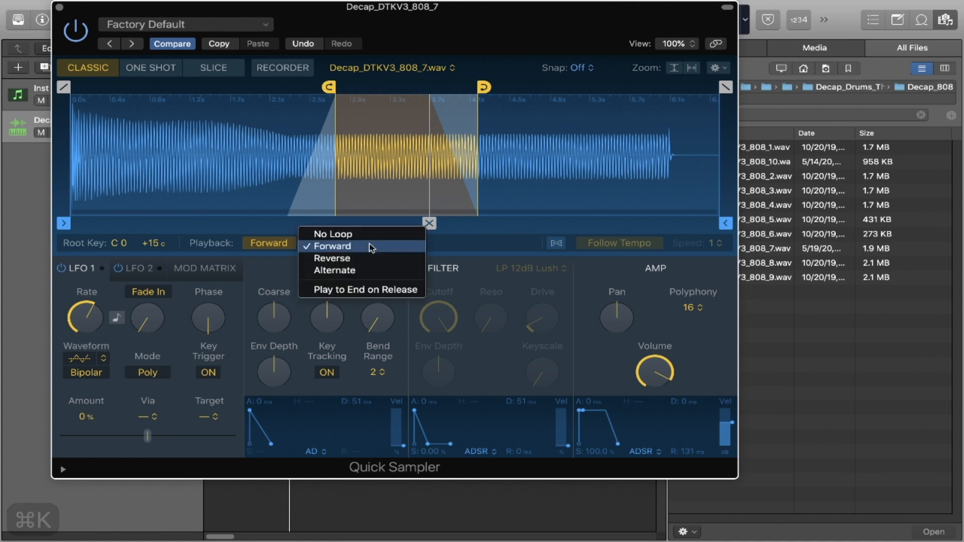
left_click(332, 235)
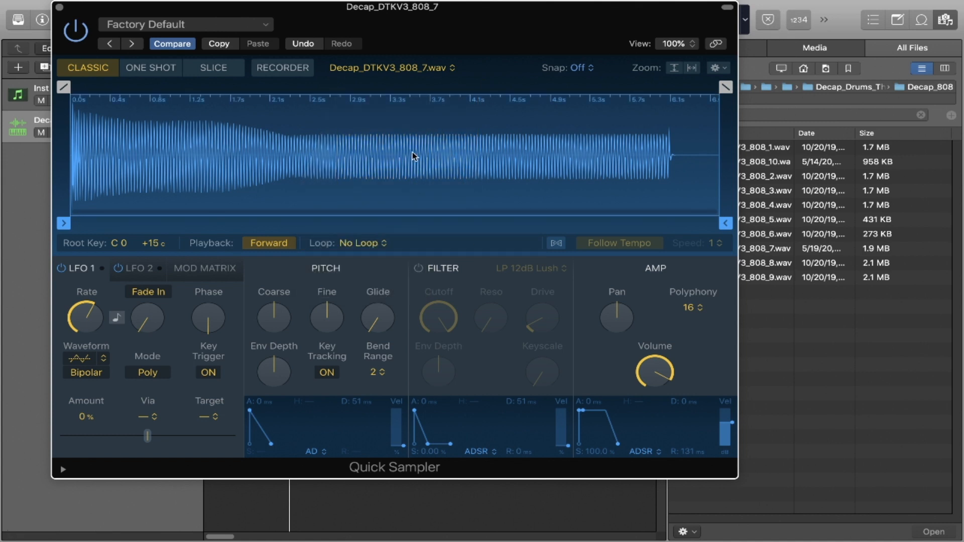
mouse_move(439, 147)
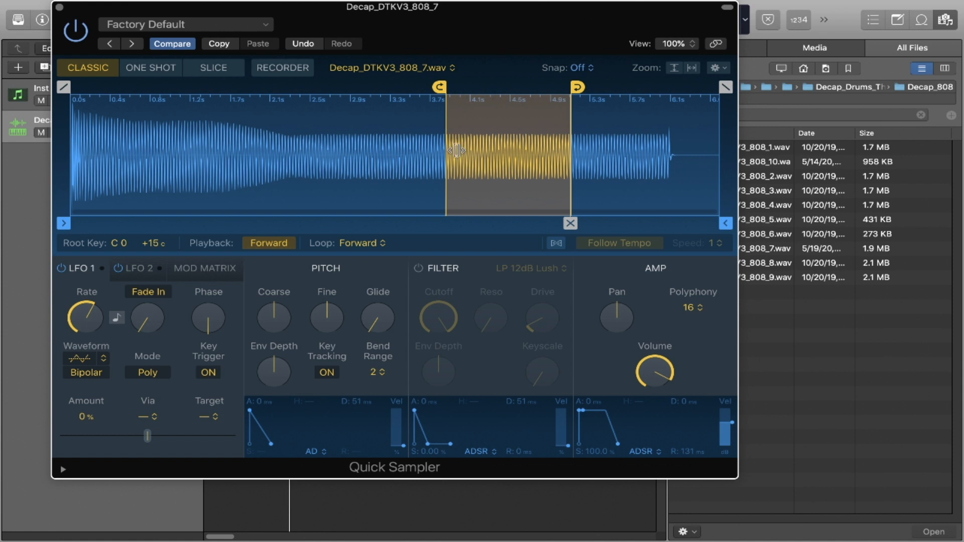
key("cmd+k")
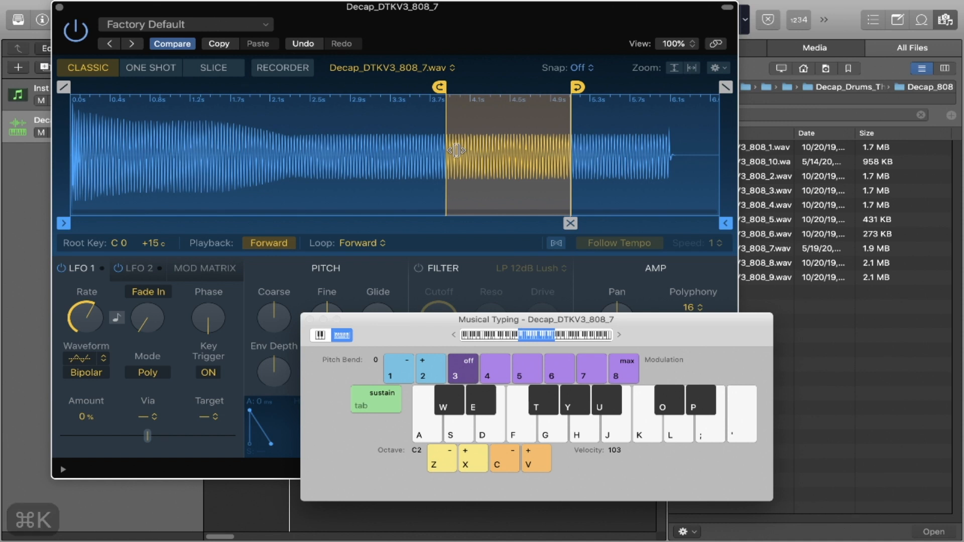
key("g")
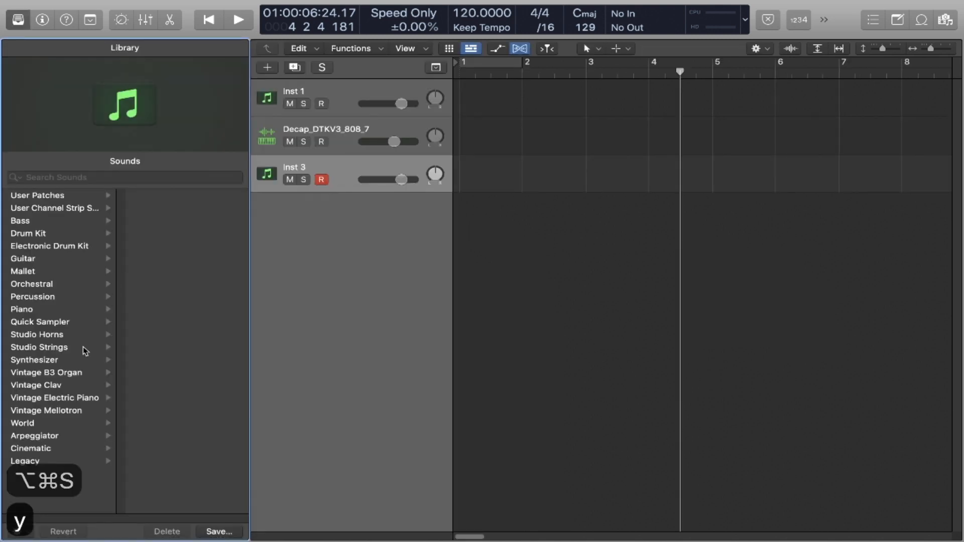
Step: Load the Synthesizer > Lead > Early Morning Lead patch onto the third track
left_click(35, 360)
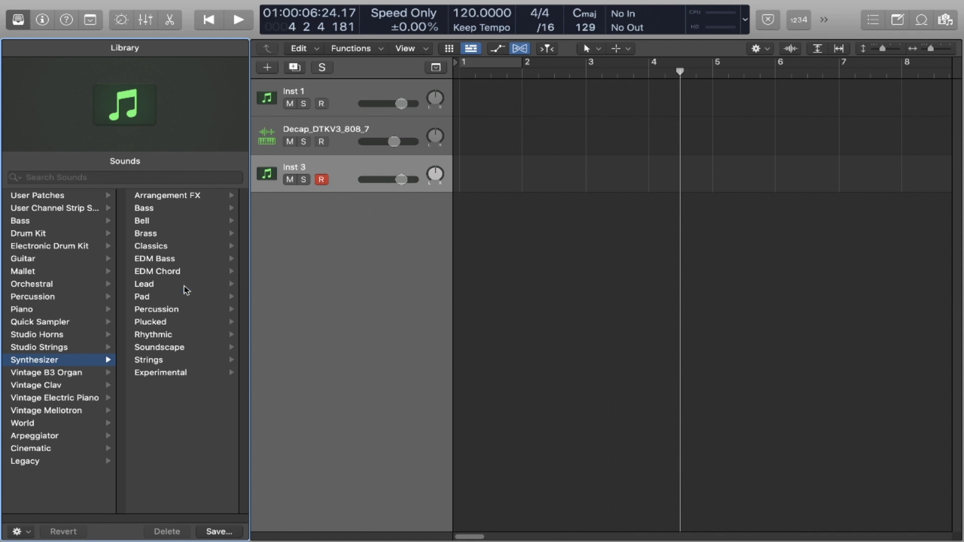
left_click(144, 283)
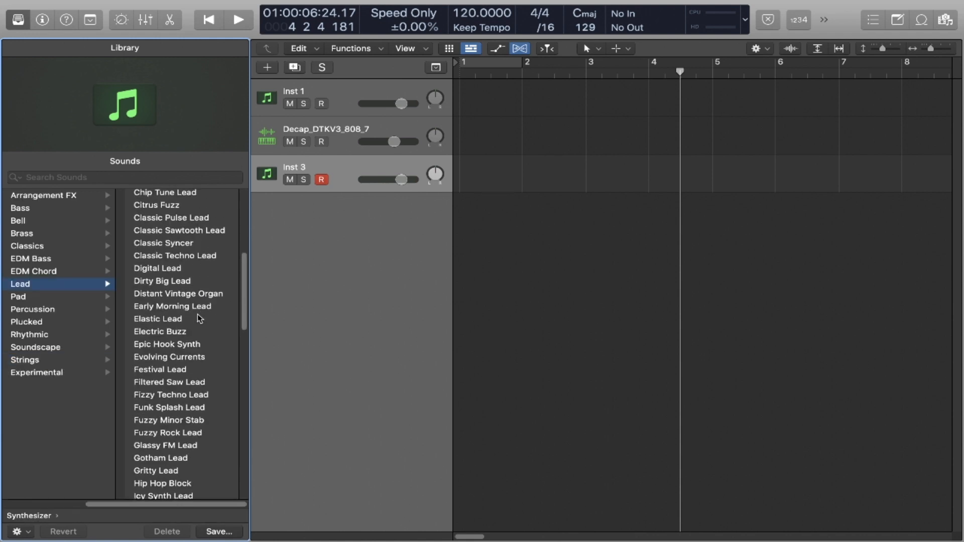
mouse_move(200, 298)
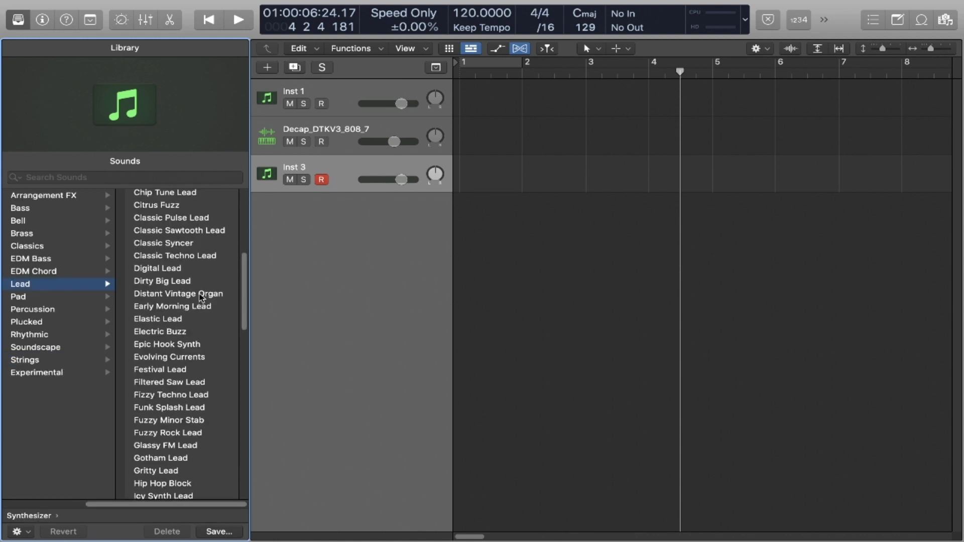
left_click(172, 306)
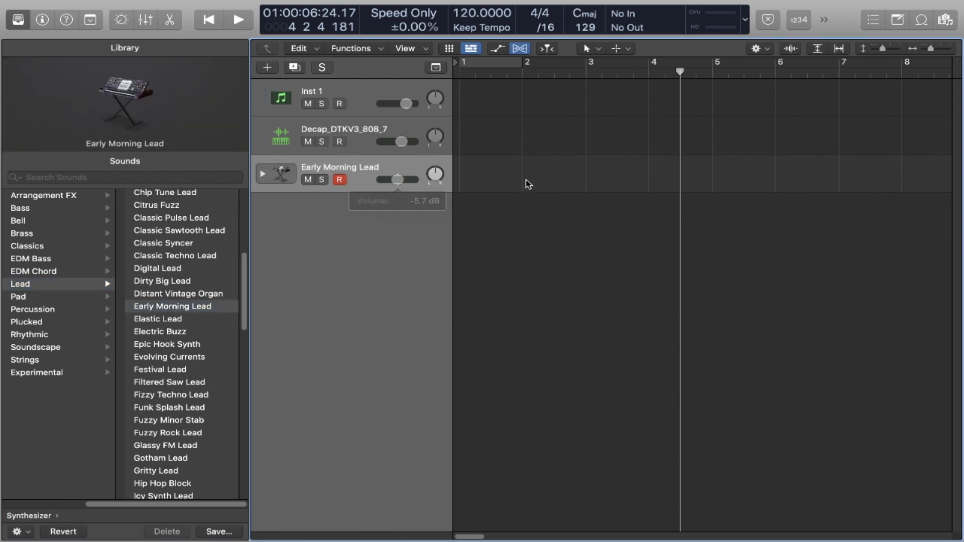
left_click(239, 20)
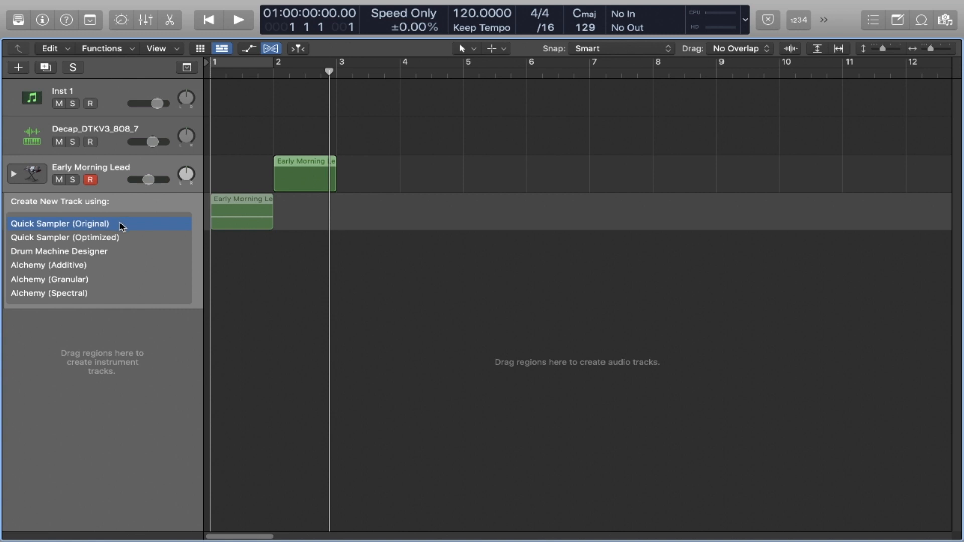
Step: Turn the Early Morning Lead region into a Quick Sampler track and open its sampler window
left_click(60, 223)
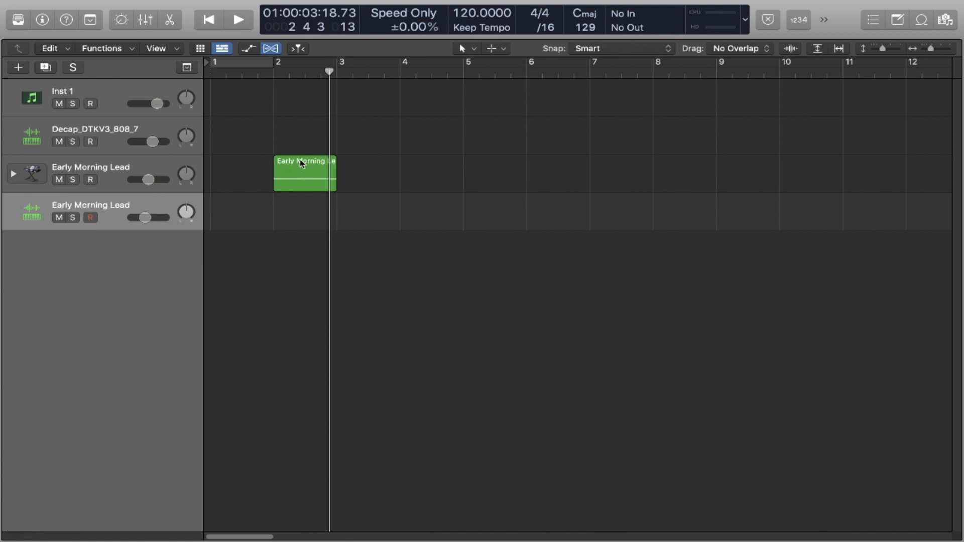
double_click(304, 175)
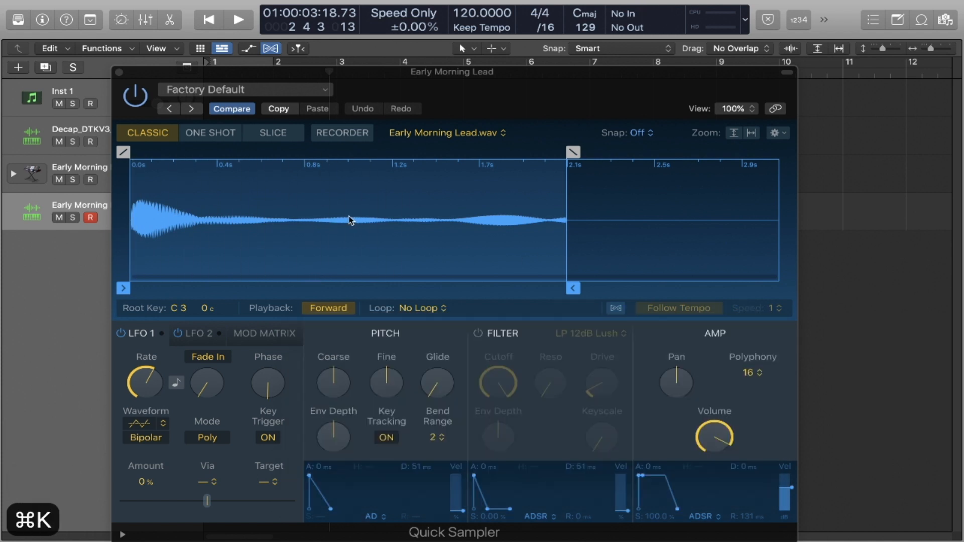
Step: Retune the Early Morning Lead sample to C2 −3 cents and set Polyphony to 8 voices
right_click(349, 220)
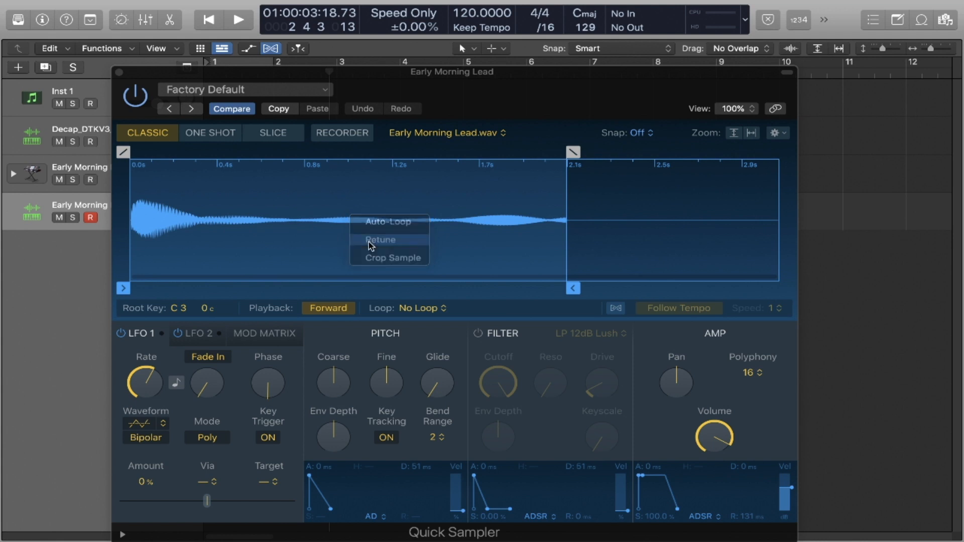
left_click(381, 240)
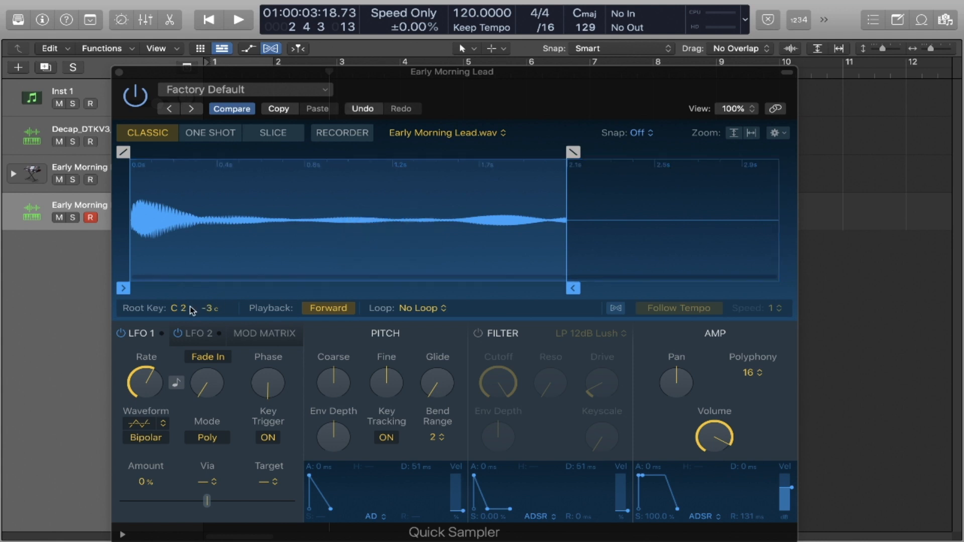
mouse_move(227, 312)
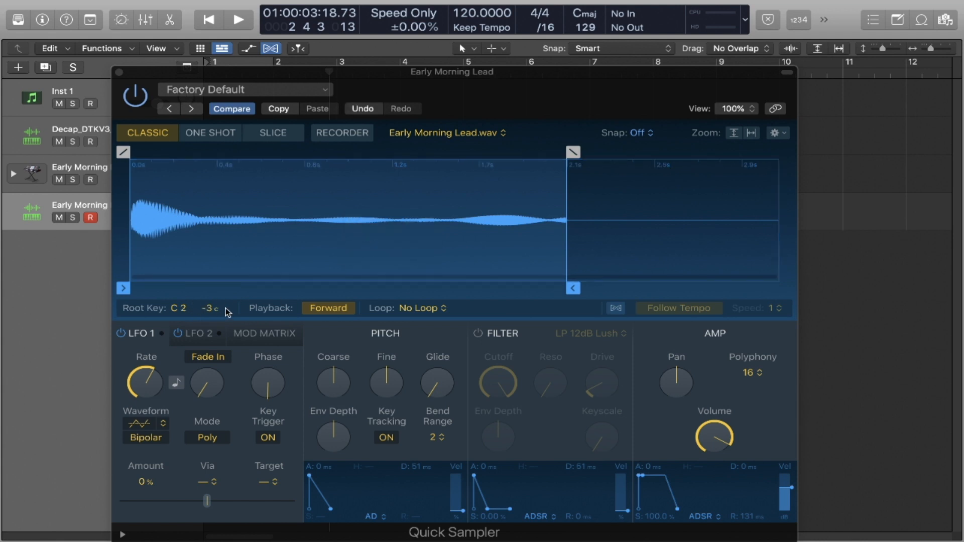
left_click(751, 373)
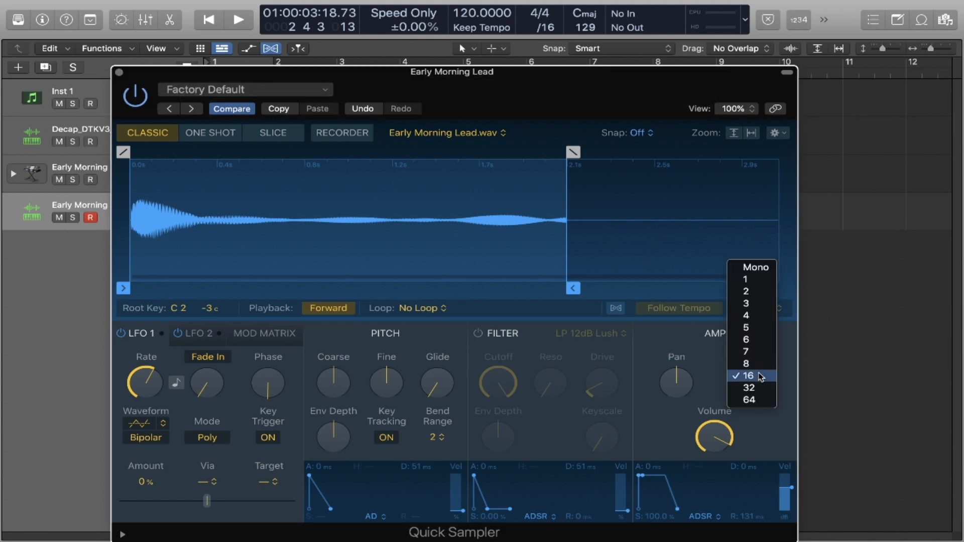
mouse_move(759, 364)
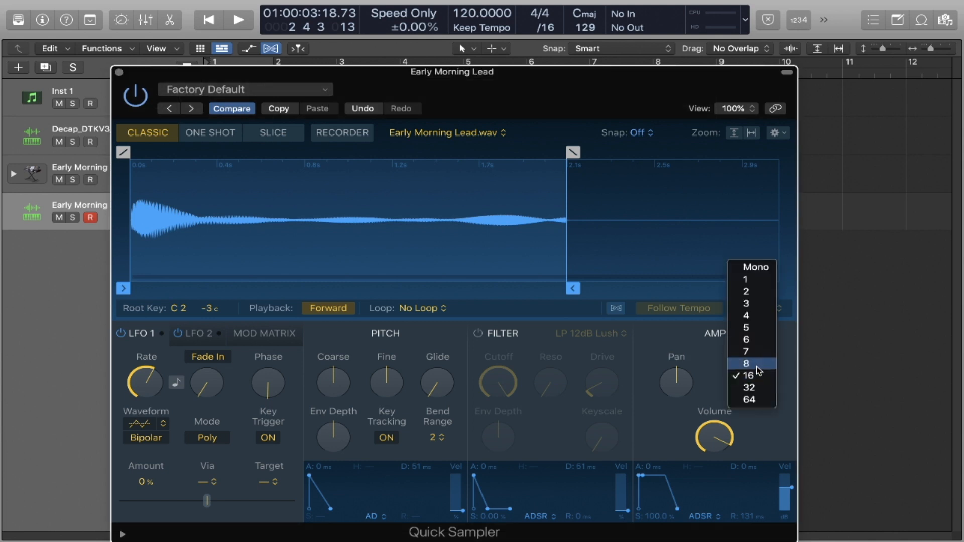
left_click(748, 364)
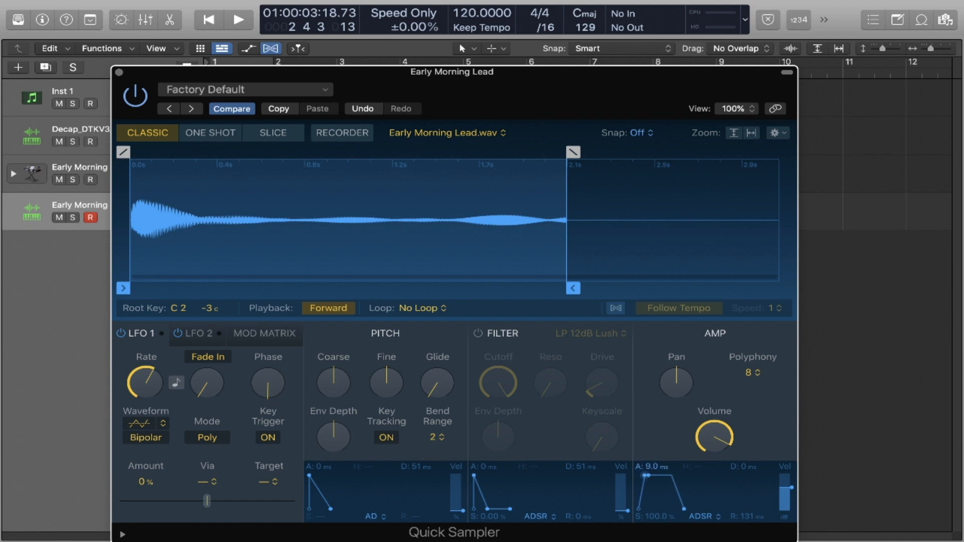
key("cmd+k")
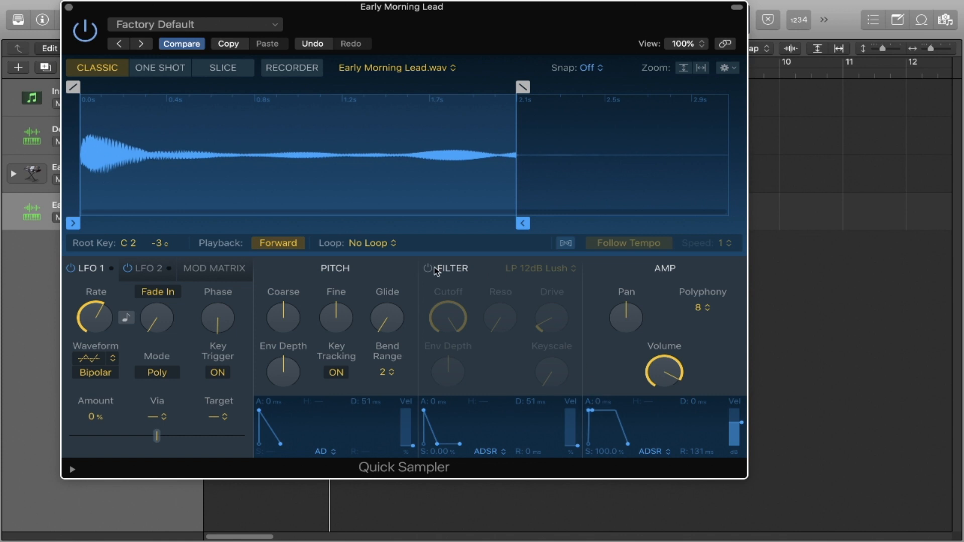
Step: Enable the sampler filter and set its type to LP 18dB Lush, auditioning with Musical Typing
left_click(429, 268)
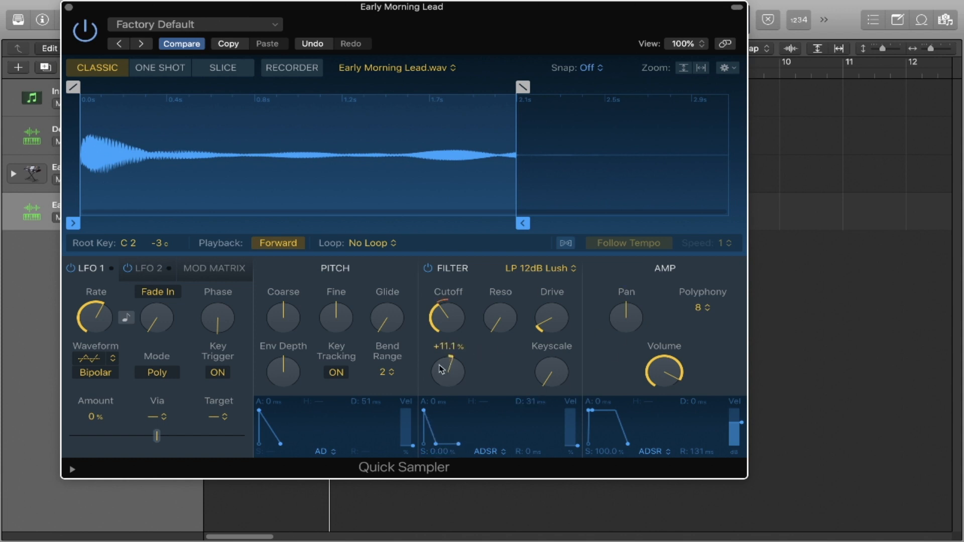
key("cmd+k")
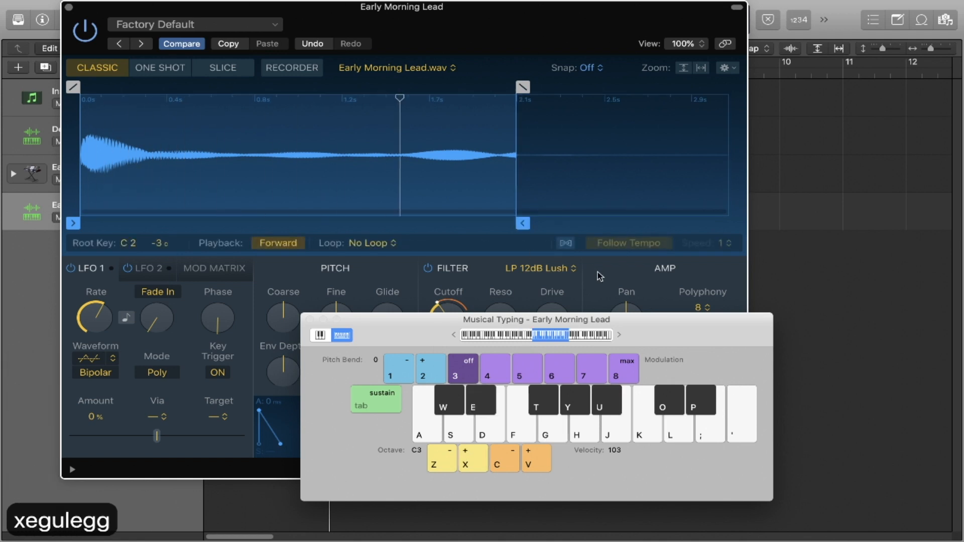
left_click(531, 268)
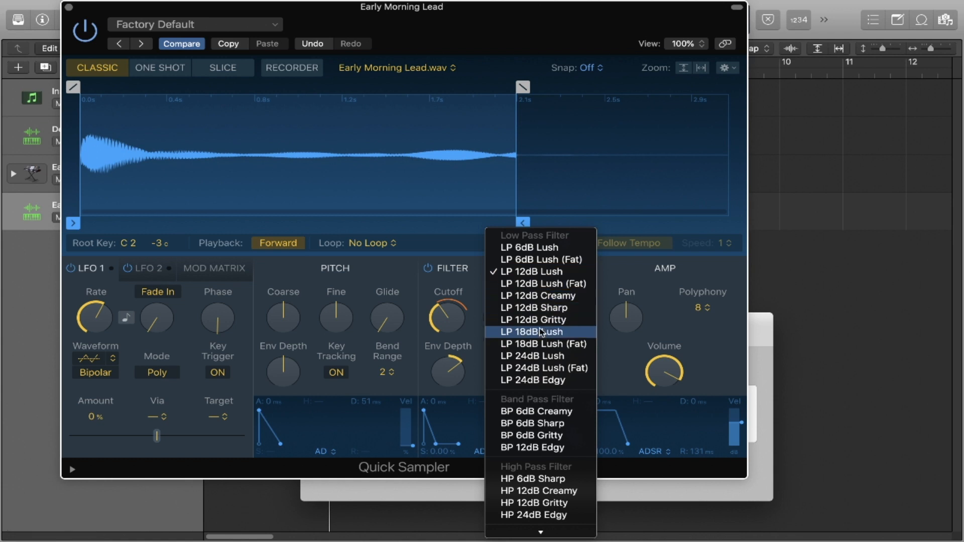
left_click(532, 332)
type("break")
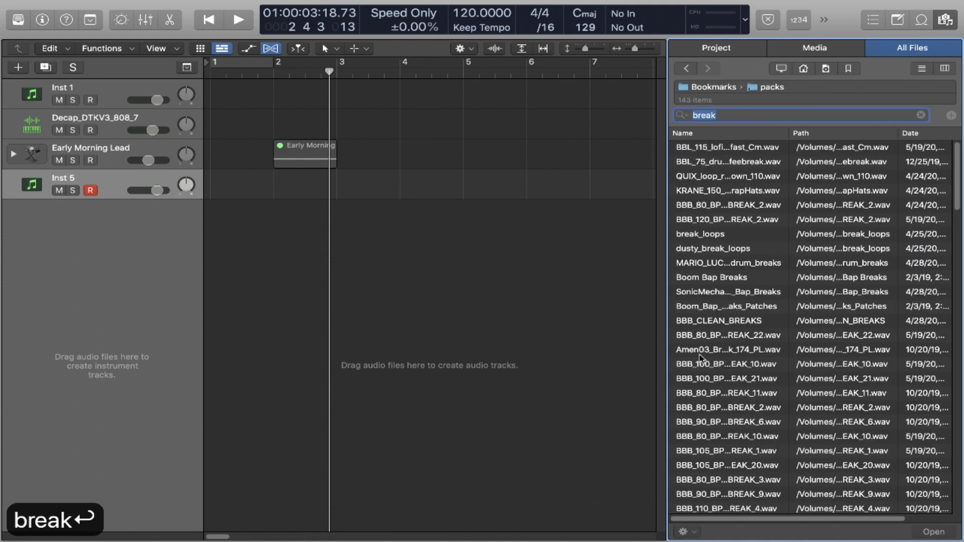
Step: Select BBB_80_BPM_DRUM_BREAK_22 from the 'break' search results
left_click(728, 320)
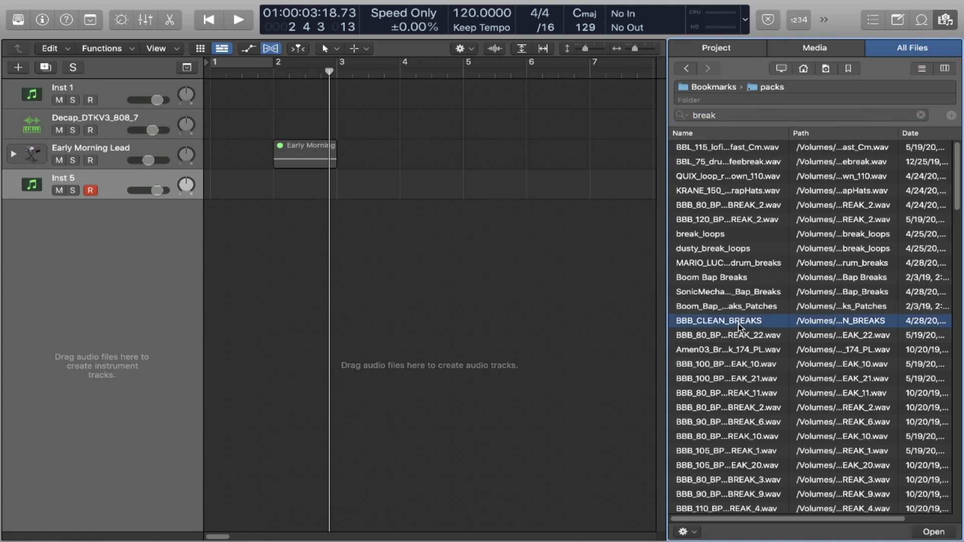
left_click(728, 335)
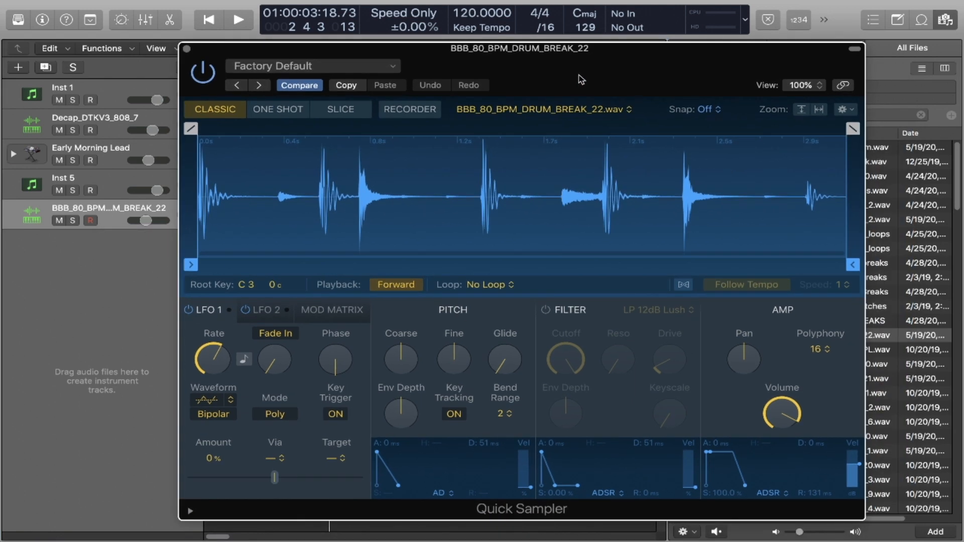
Step: Open Musical Typing for the drum break's Quick Sampler, now sliced across C1 to C♯2
key("cmd+k")
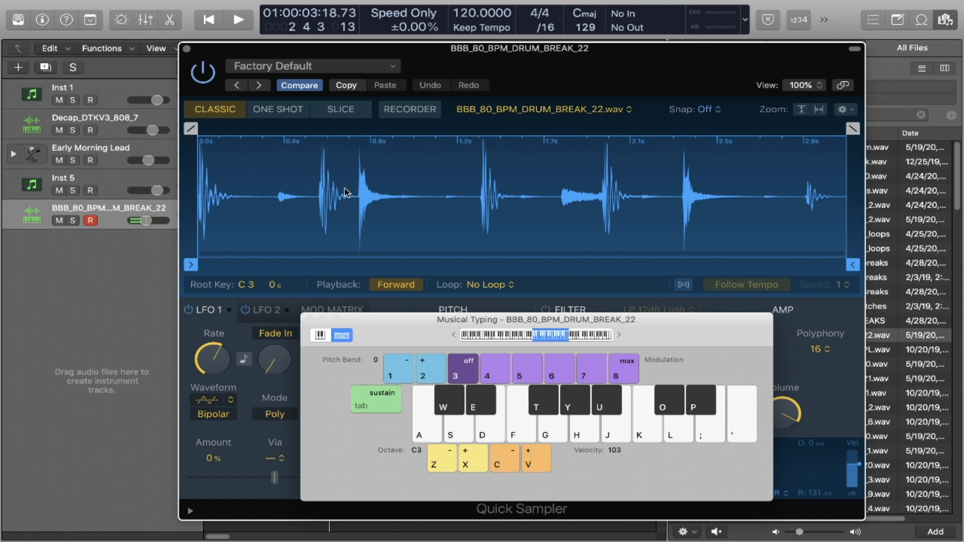
left_click(339, 109)
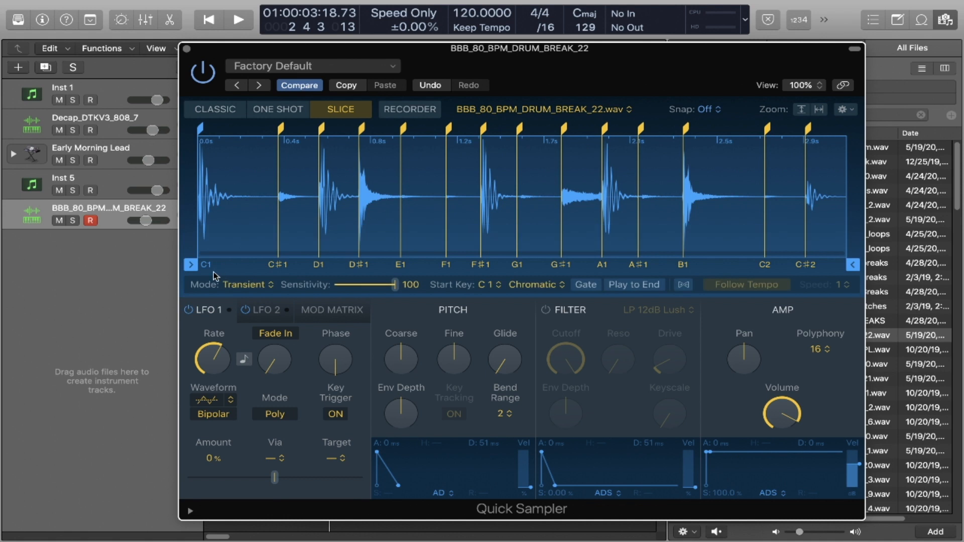
mouse_move(216, 273)
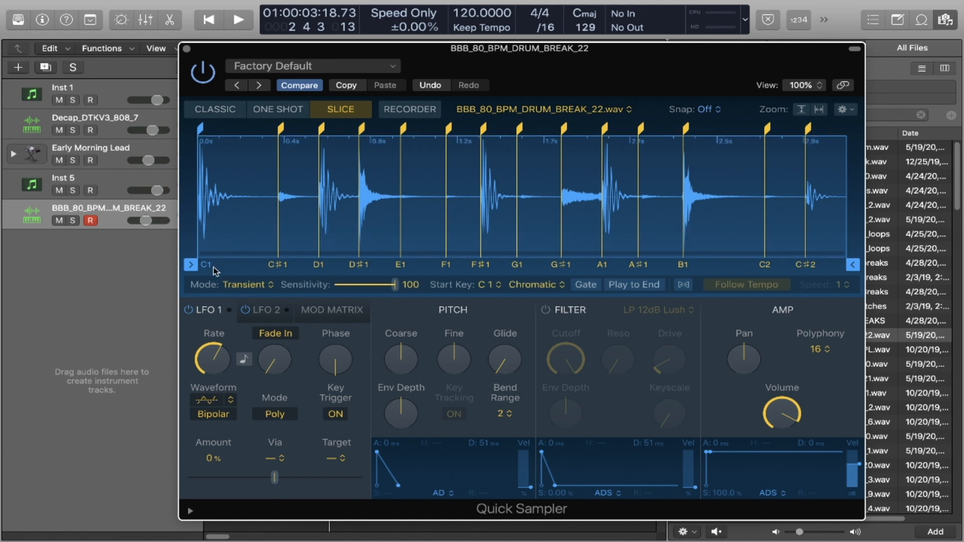
mouse_move(206, 269)
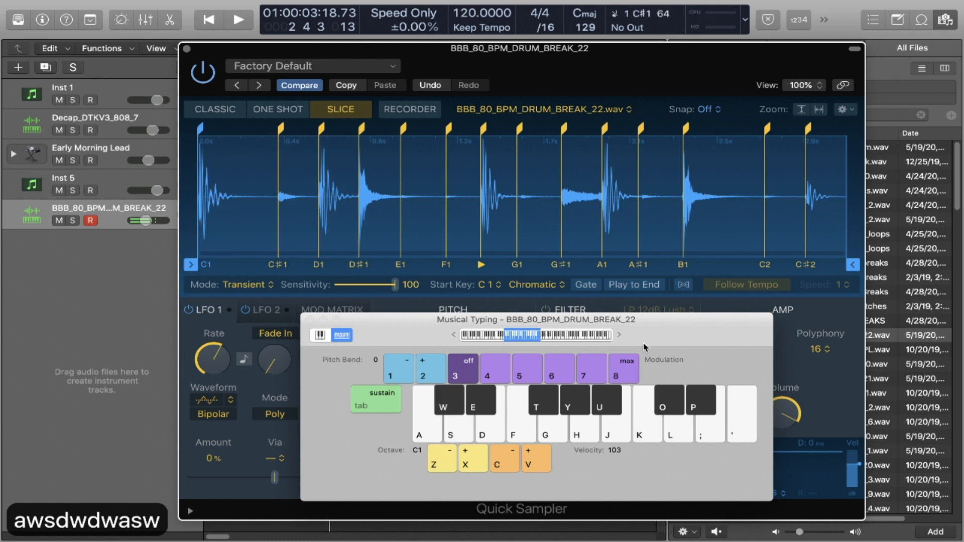
Step: Hide the Musical Typing keyboard after auditioning the transient break slices
key("a")
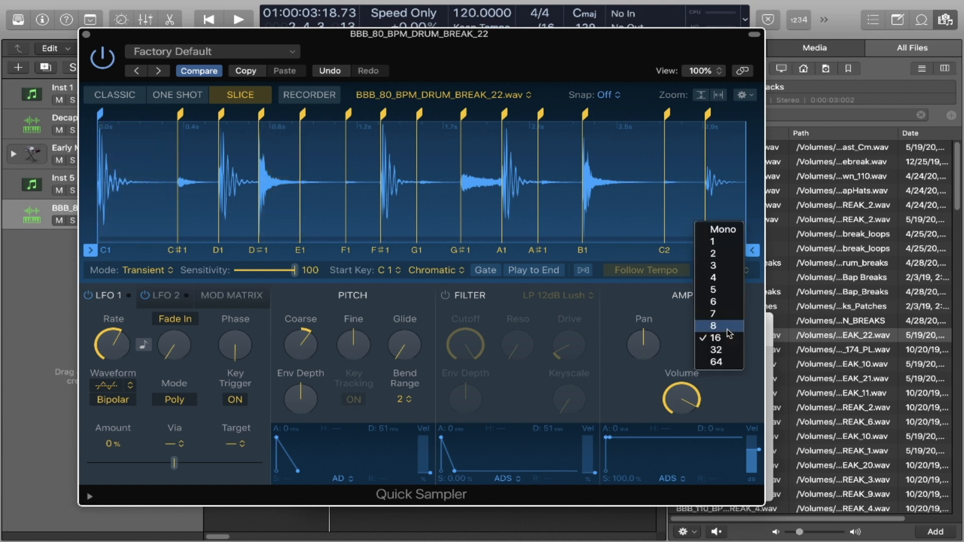
Step: Set the sampler's Polyphony to Mono and reopen Musical Typing to audition slices
key("cmd+k")
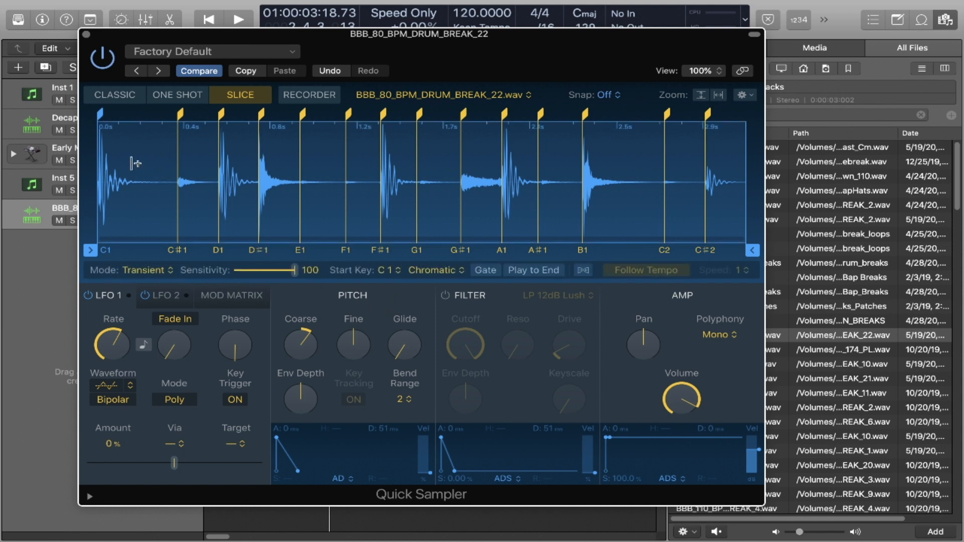
mouse_move(177, 165)
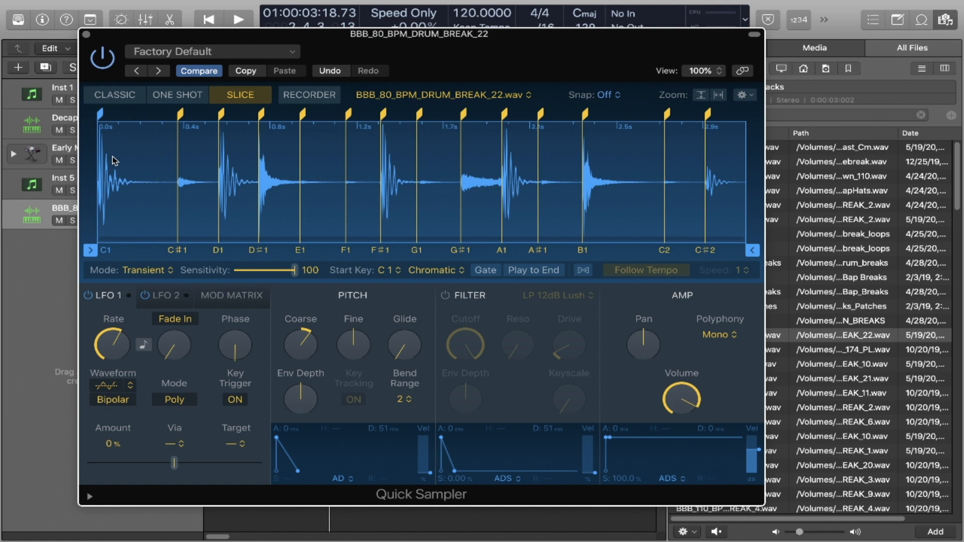
key("cmd+k")
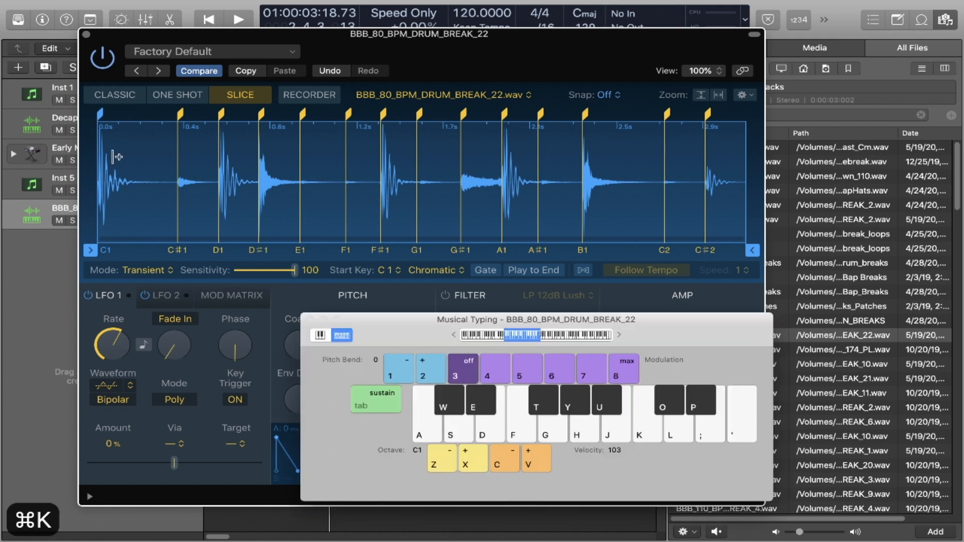
mouse_move(152, 173)
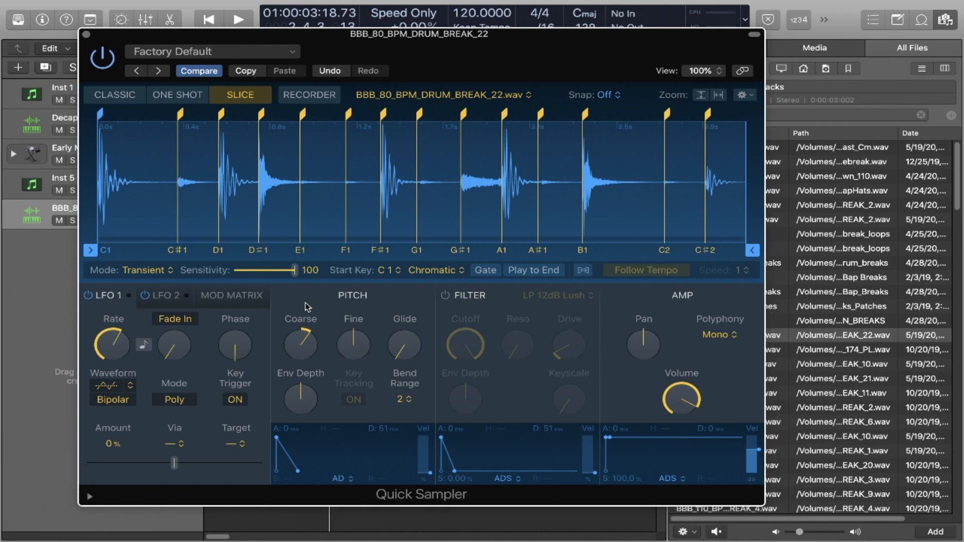
Step: Show the slice menu with Add Slice Marker, Crop Sample and Drum Machine Designer options
right_click(127, 156)
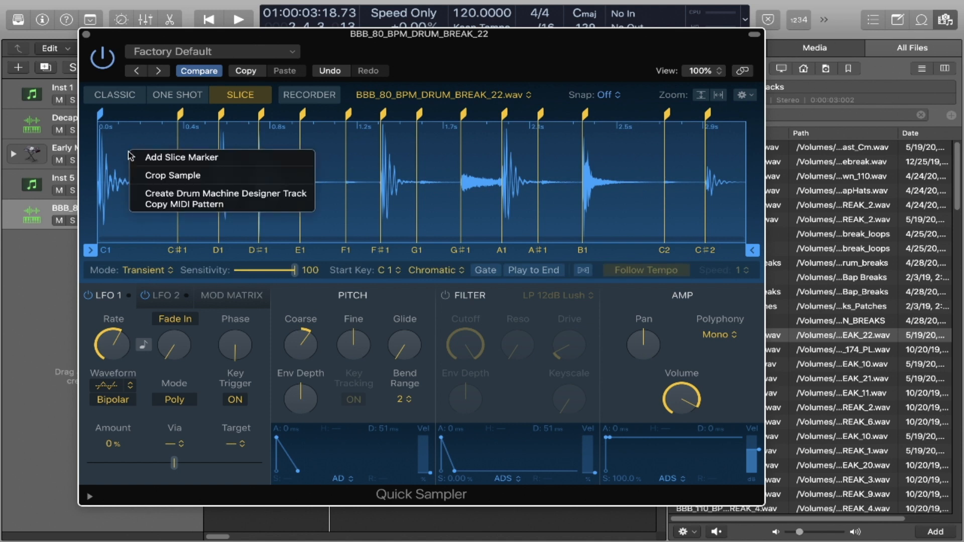
mouse_move(222, 193)
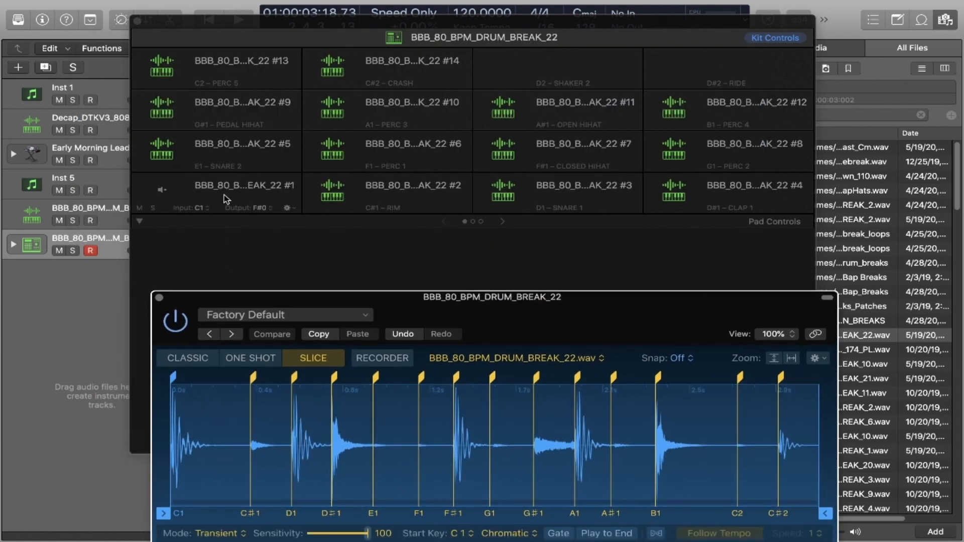
Step: Close the slicing window and view the first and second pads' slices
left_click(753, 186)
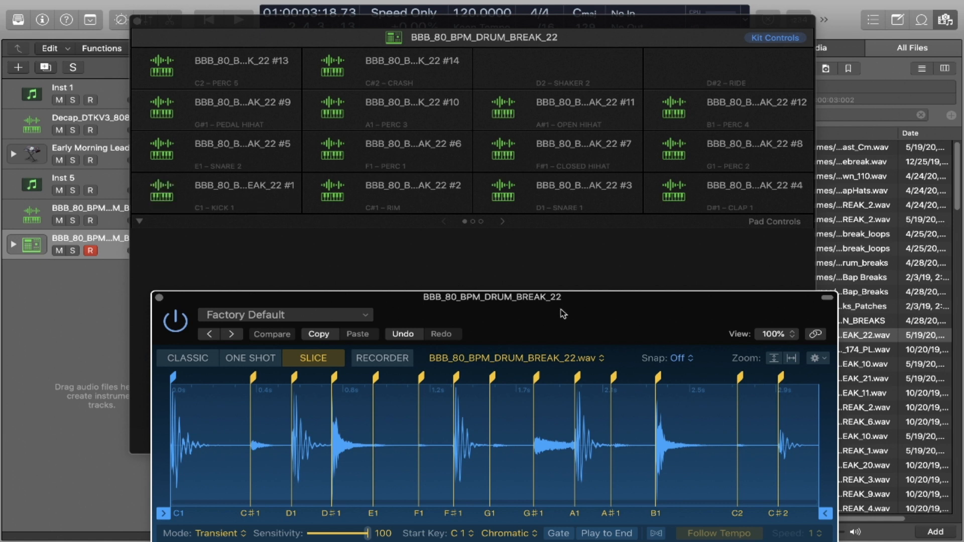
left_click(160, 297)
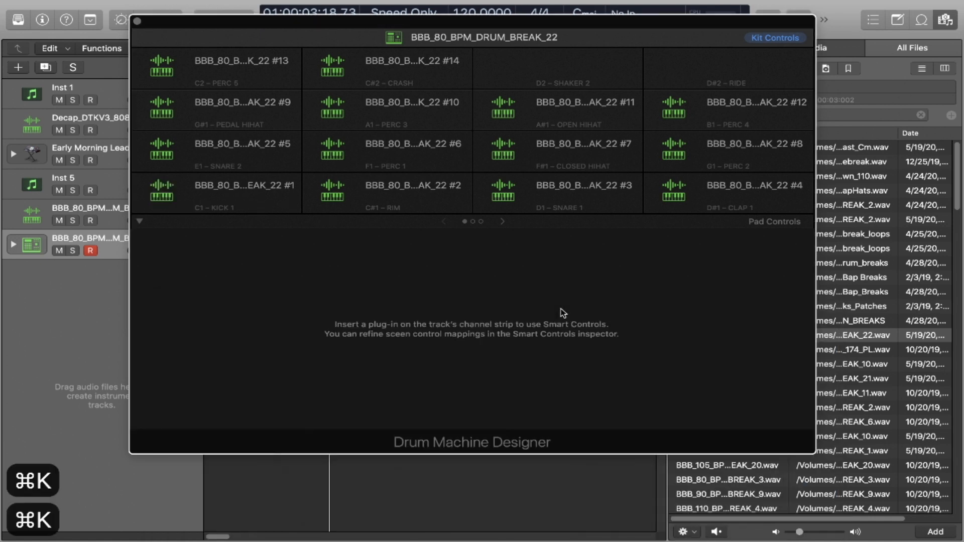
left_click(244, 193)
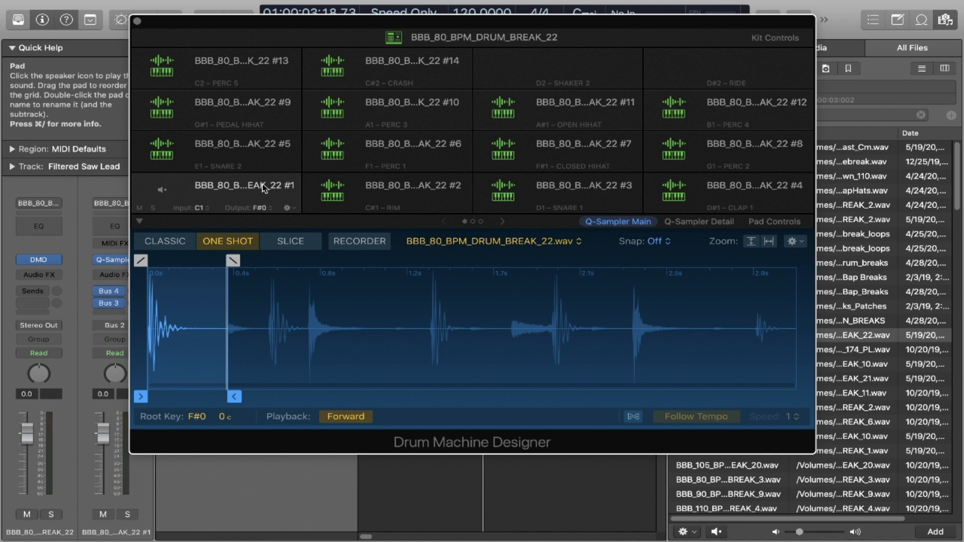
left_click(411, 186)
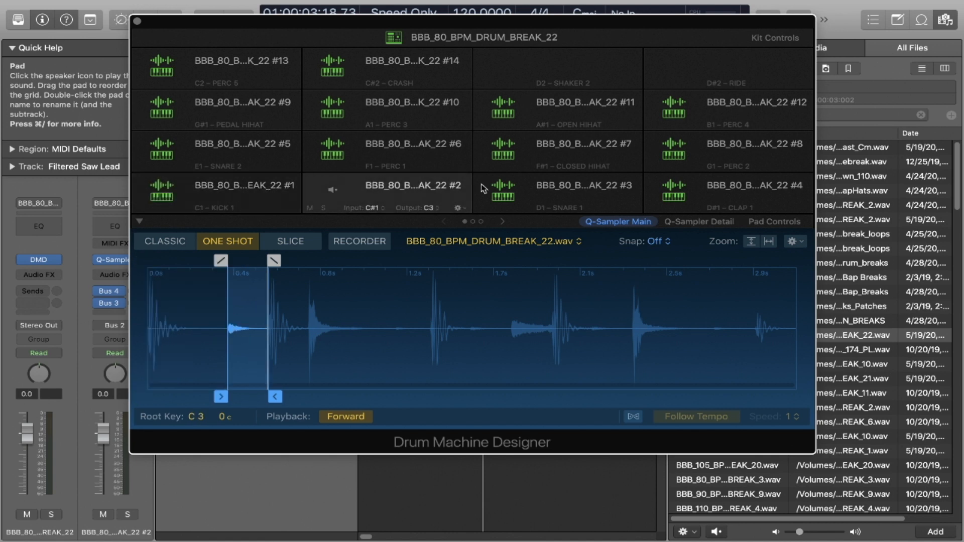
left_click(216, 187)
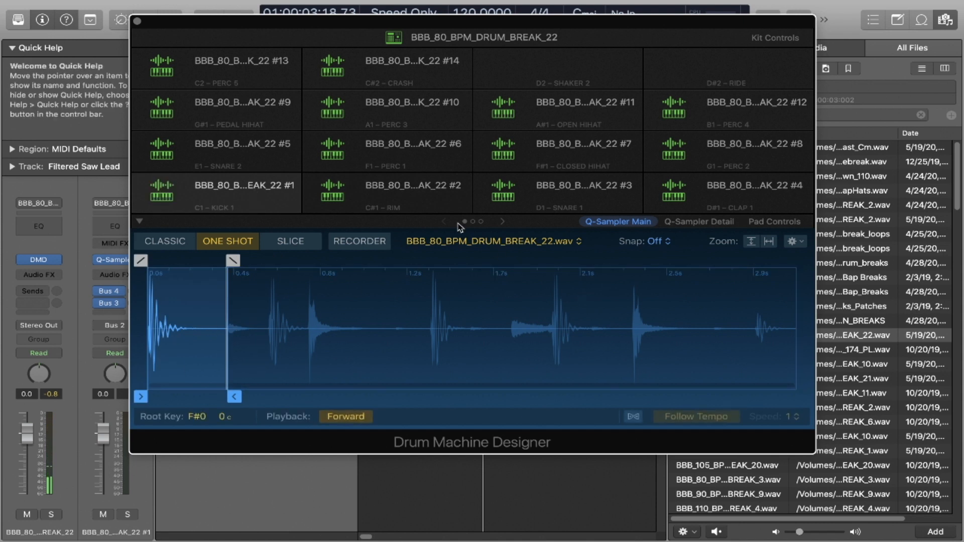
mouse_move(498, 27)
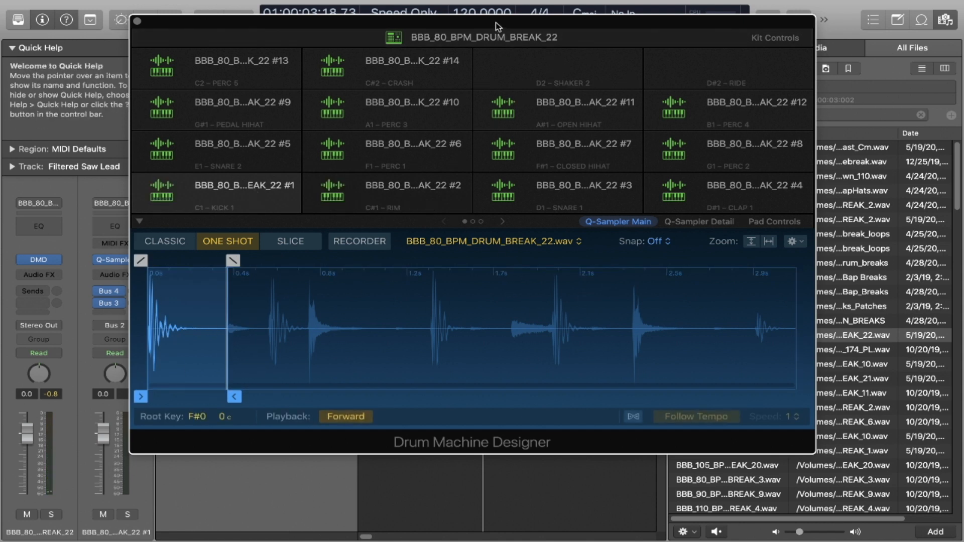
Step: Open the onscreen musical keyboard and select the fourth pad to play it
left_click(246, 206)
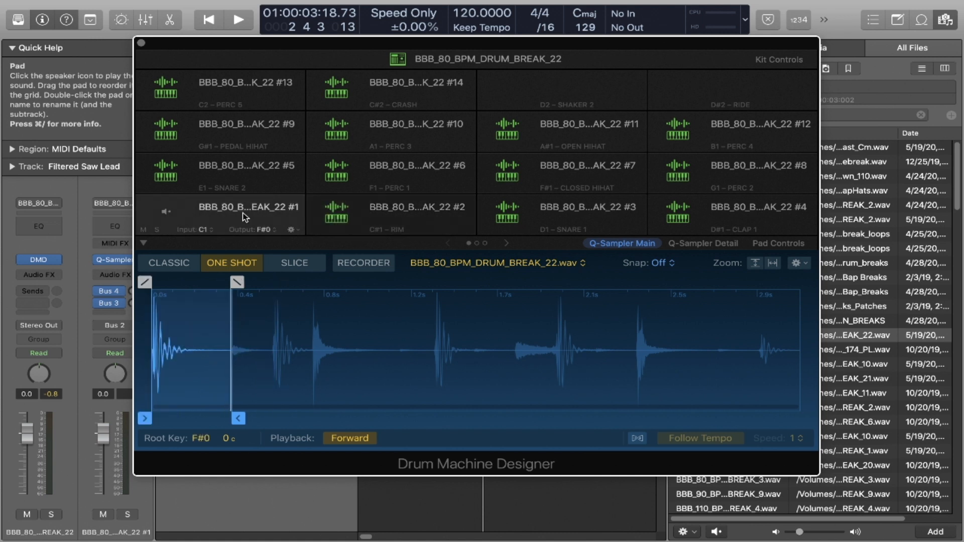
key("cmd+k")
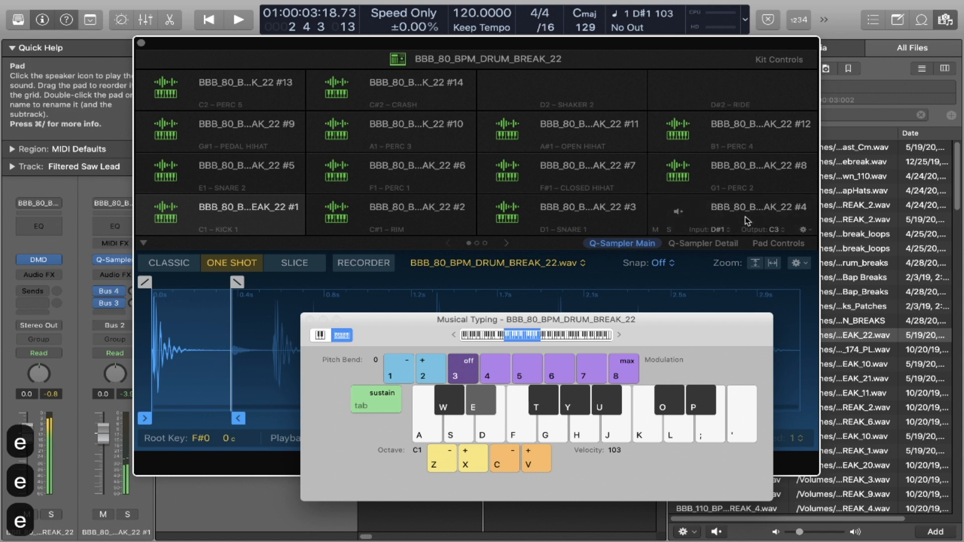
left_click(756, 215)
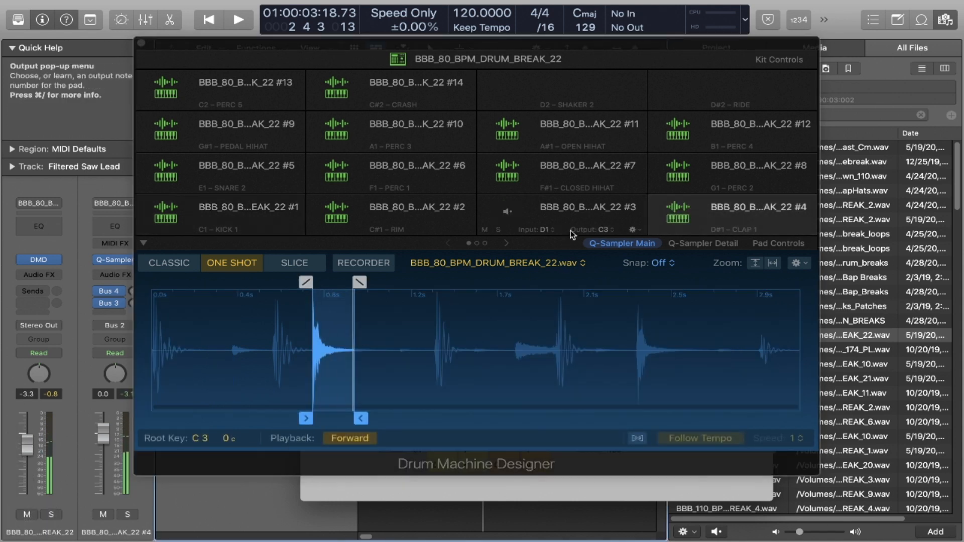
mouse_move(533, 244)
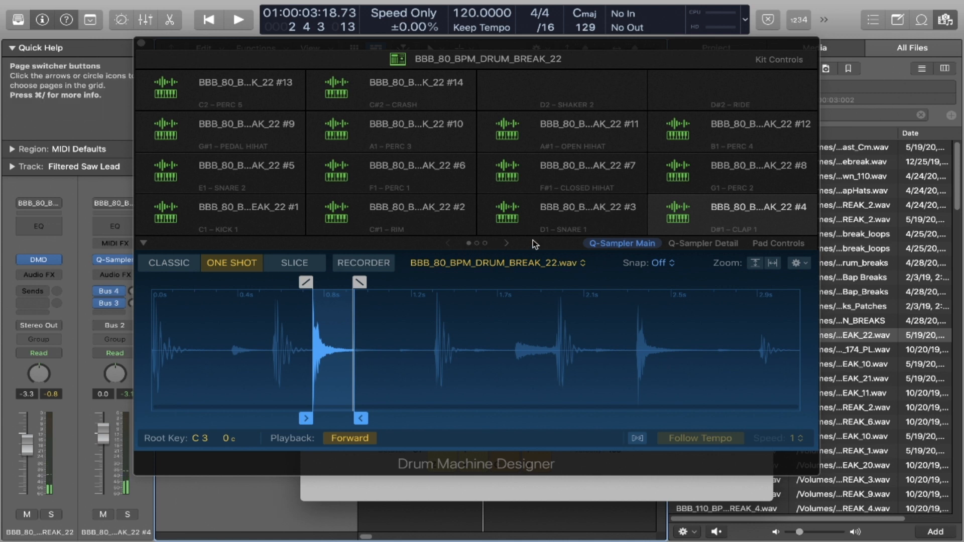
Step: Switch a pad between Q-Sampler Main, Q-Sampler Detail and Pad Controls views
left_click(703, 244)
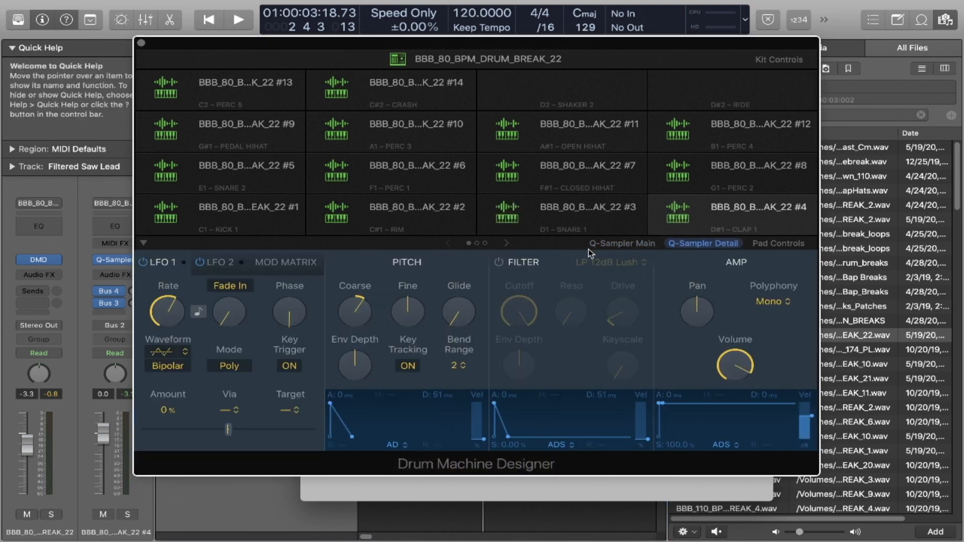
left_click(621, 243)
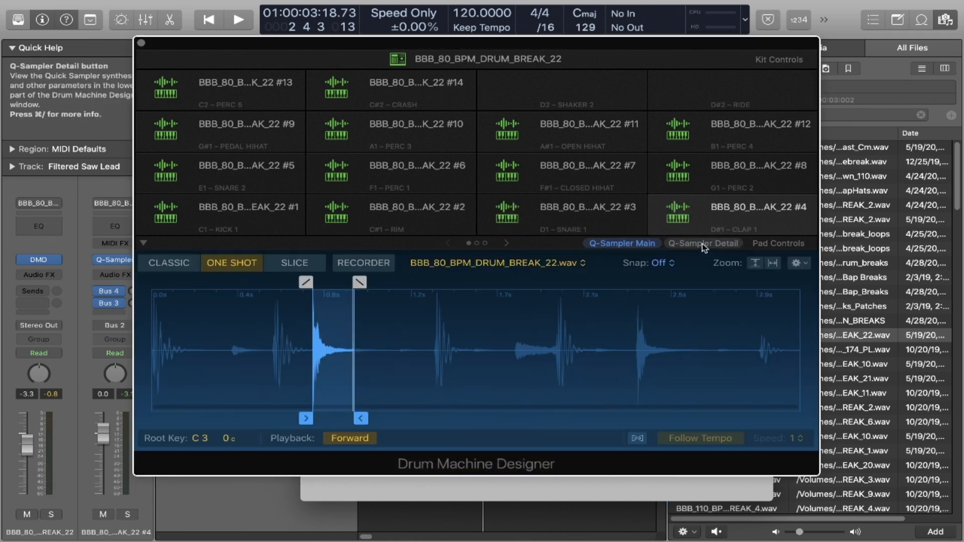
left_click(778, 244)
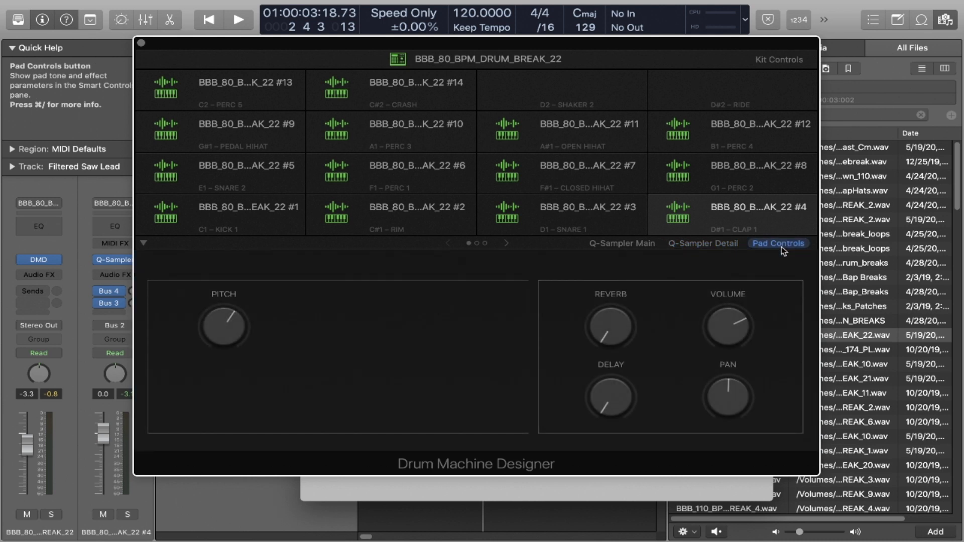
left_click(701, 244)
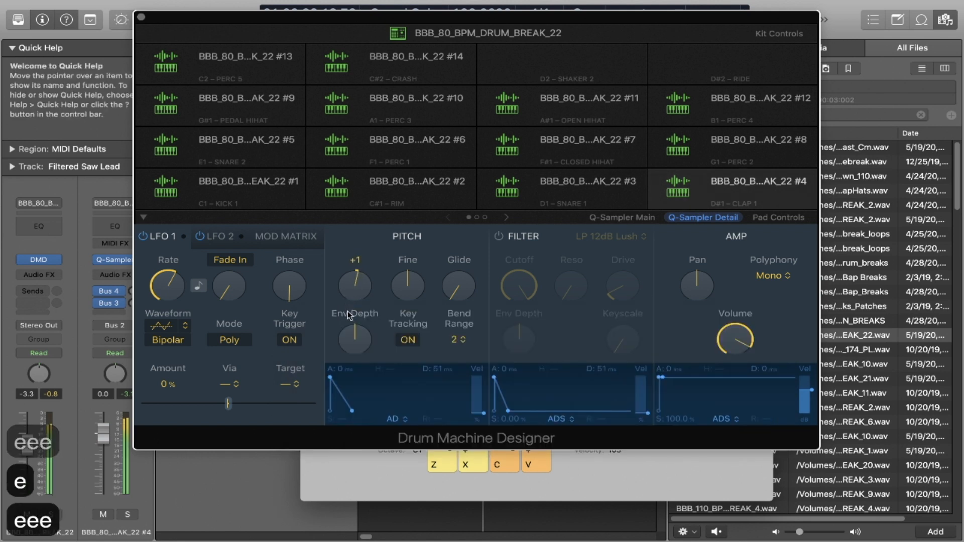
Step: View the second pad's waveform and synth parameters, then close the Drum Machine Designer window
left_click(246, 189)
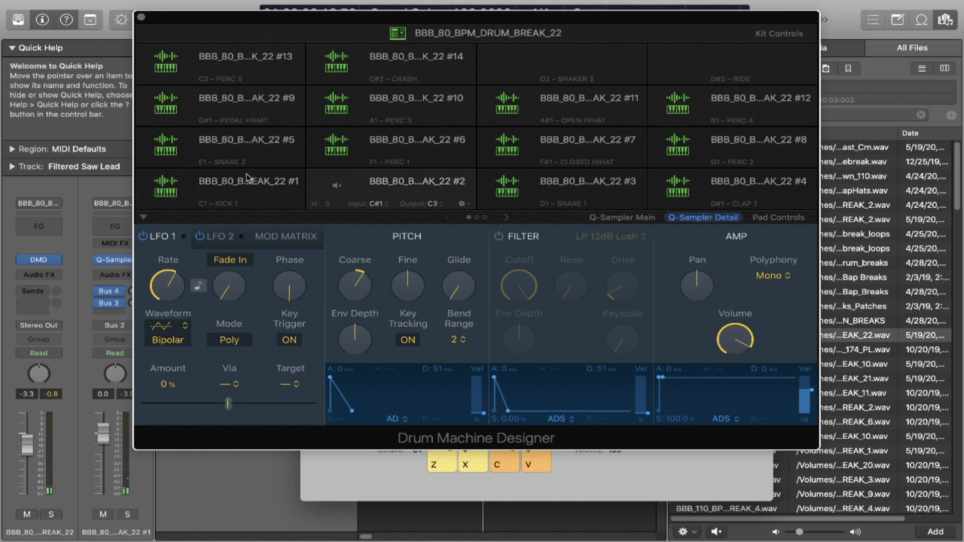
left_click(621, 217)
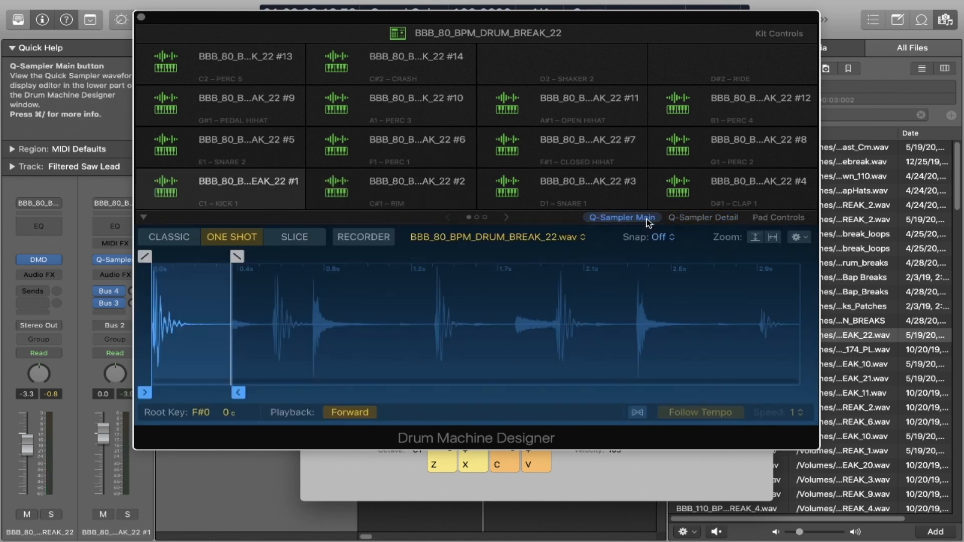
key("cmd+k")
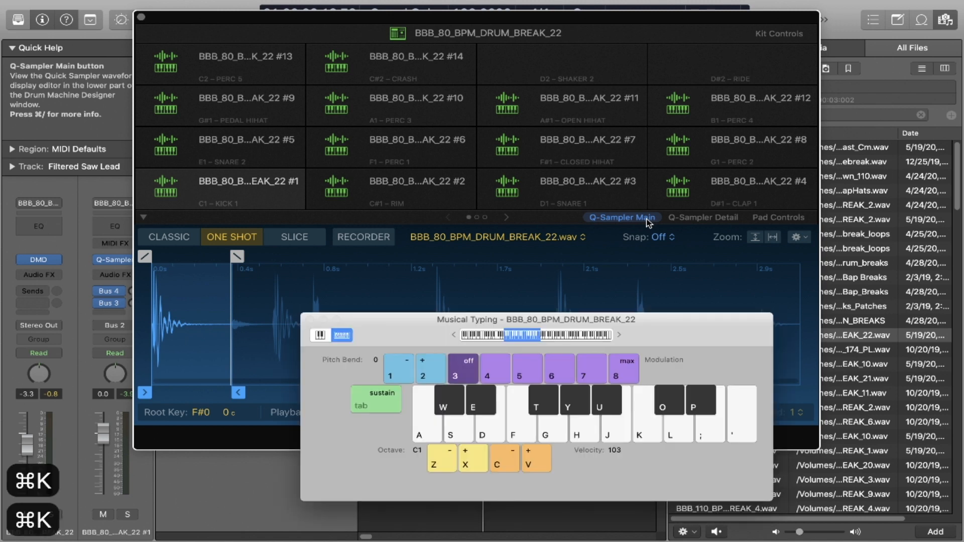
left_click(703, 216)
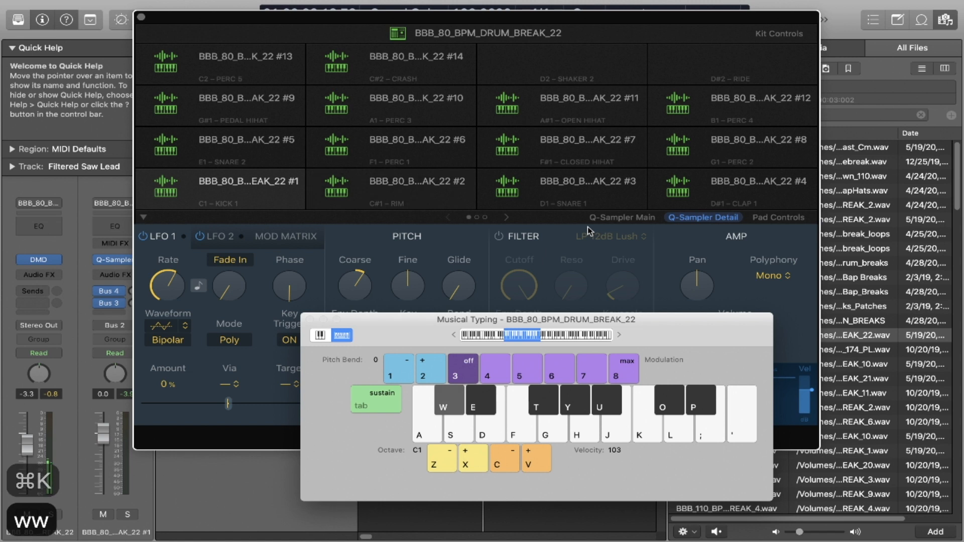
mouse_move(576, 142)
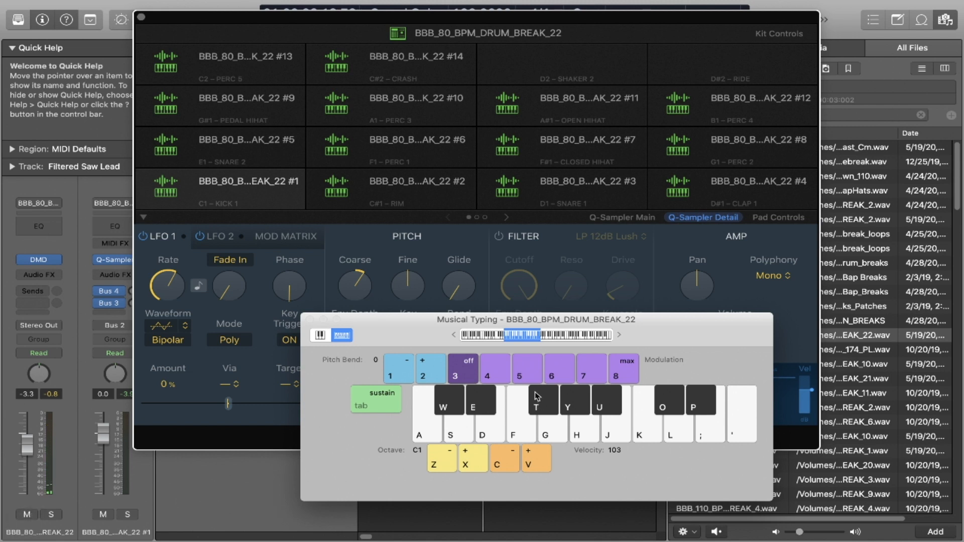
mouse_move(394, 176)
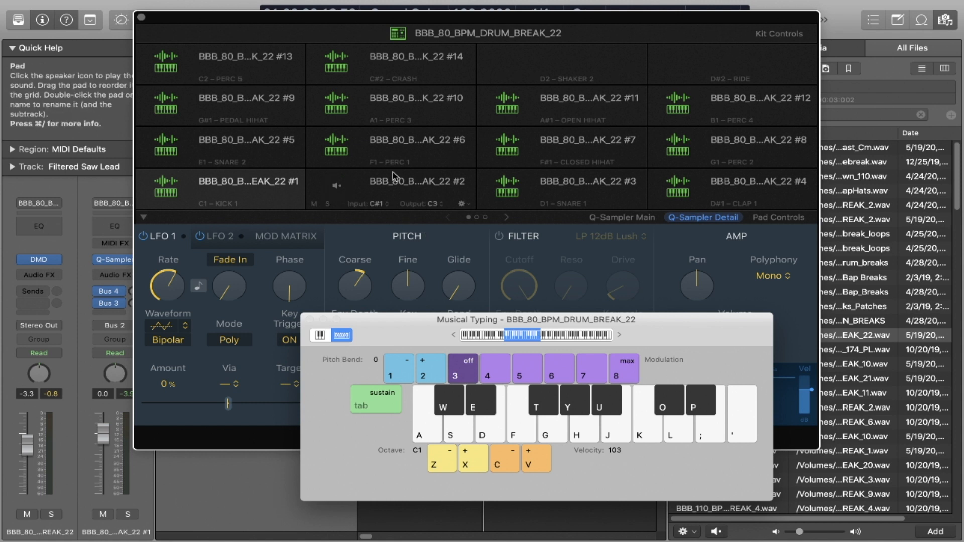
mouse_move(428, 188)
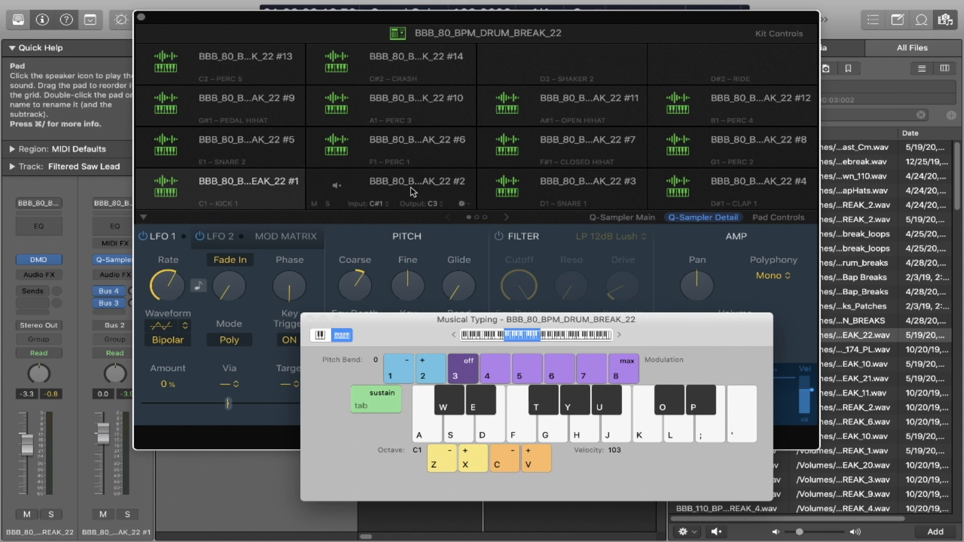
mouse_move(526, 358)
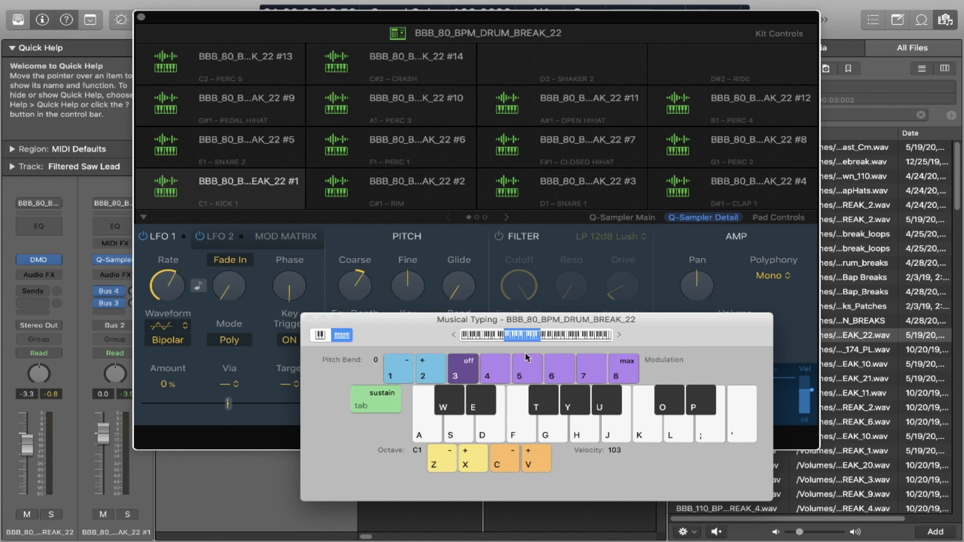
left_click(535, 408)
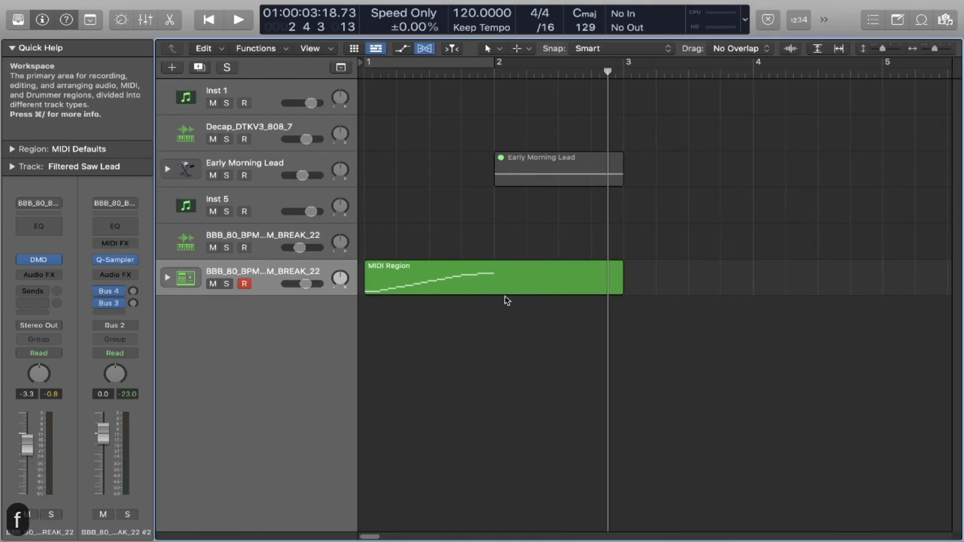
Step: Open the kit's MIDI region in the Piano Roll, then close the editor
left_click(492, 277)
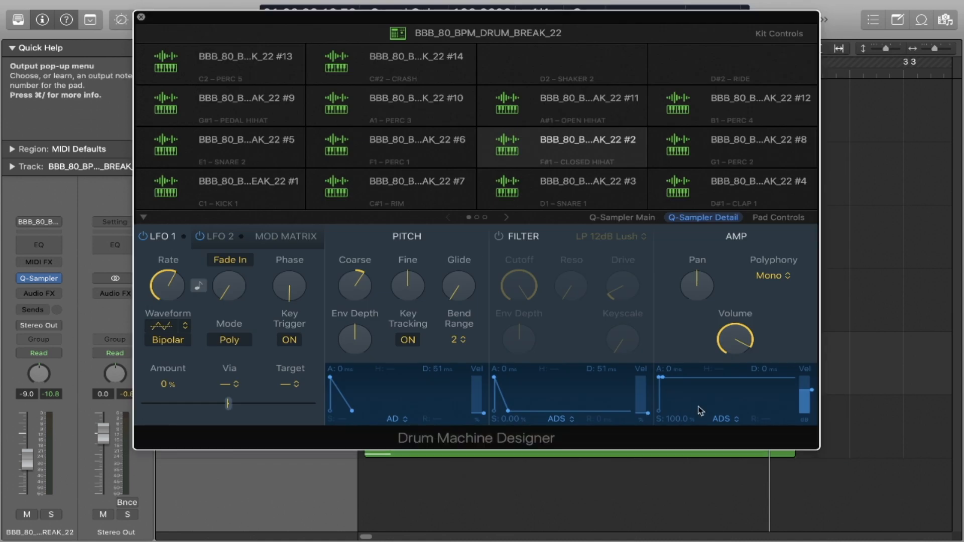
left_click(141, 17)
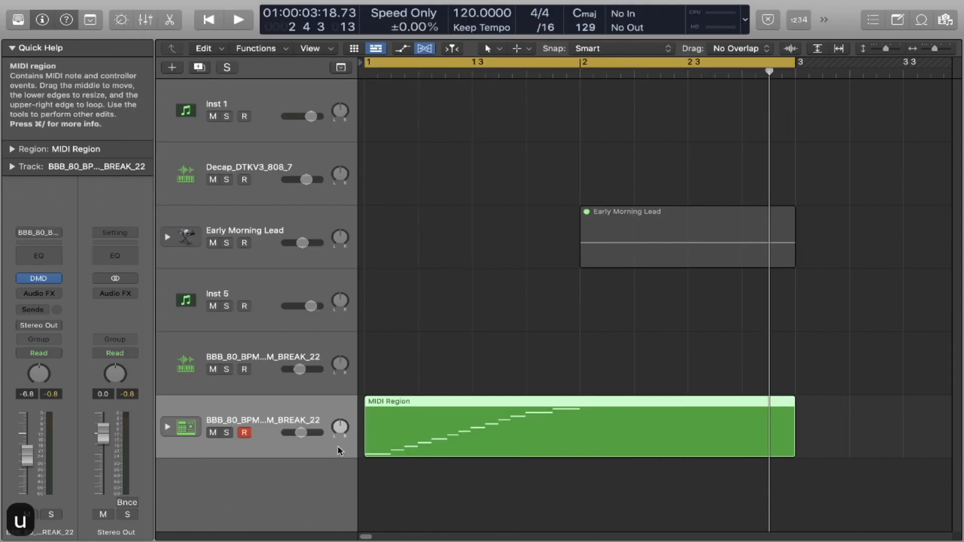
left_click(238, 19)
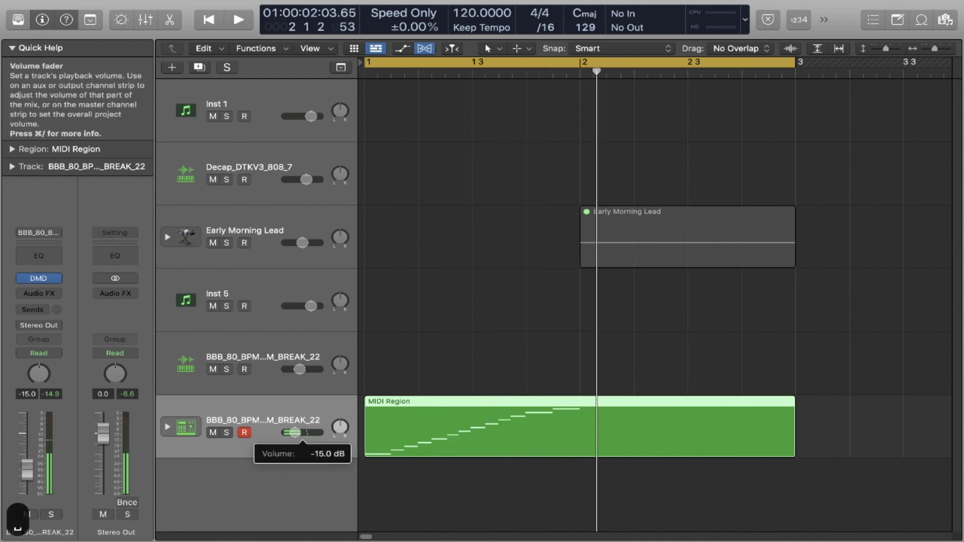
double_click(479, 427)
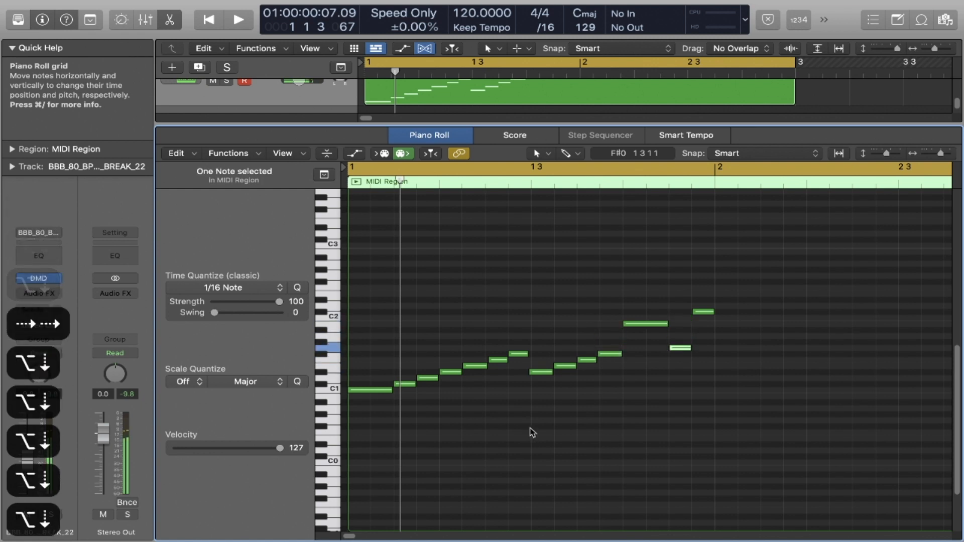
left_click(238, 19)
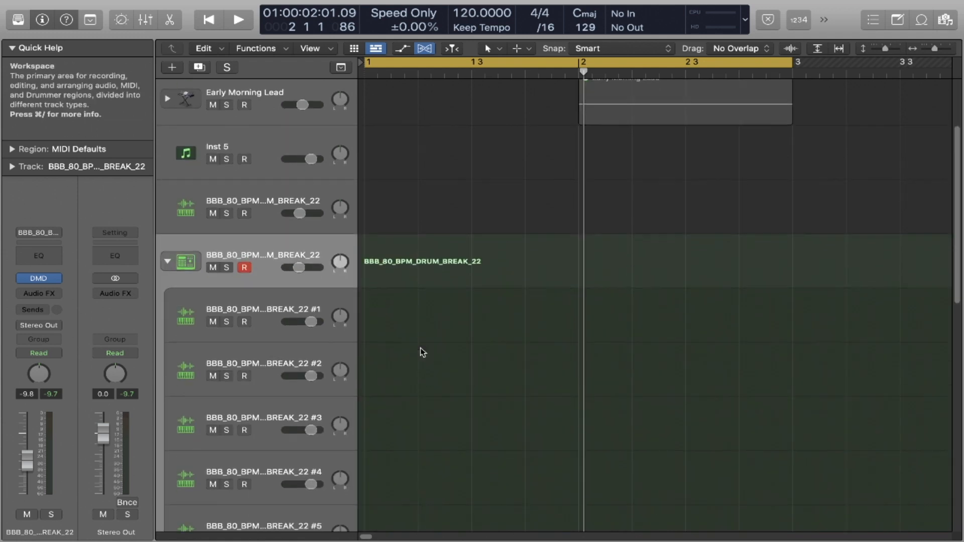
Step: Select the #2 pad track, audition its pad, and create an empty region at bar 1
scroll("down", 3)
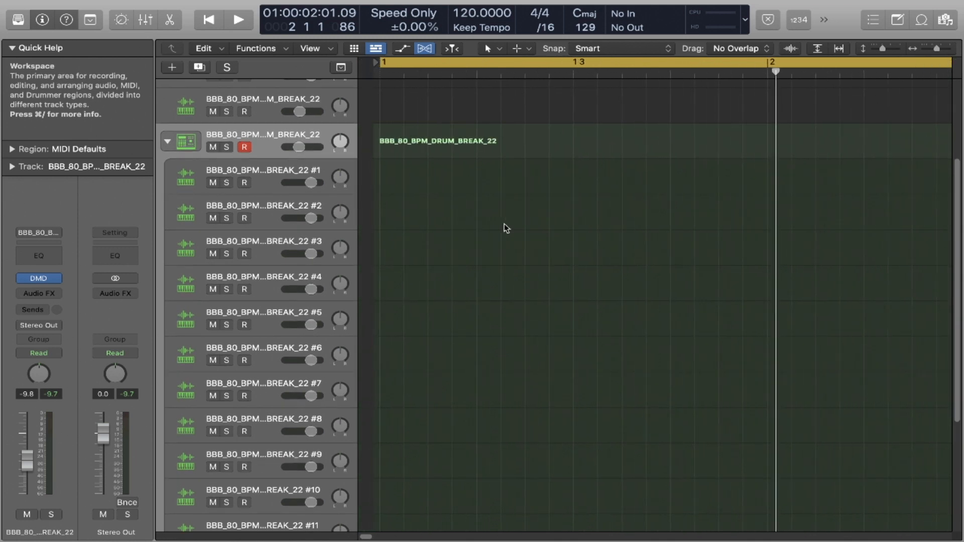
left_click(261, 170)
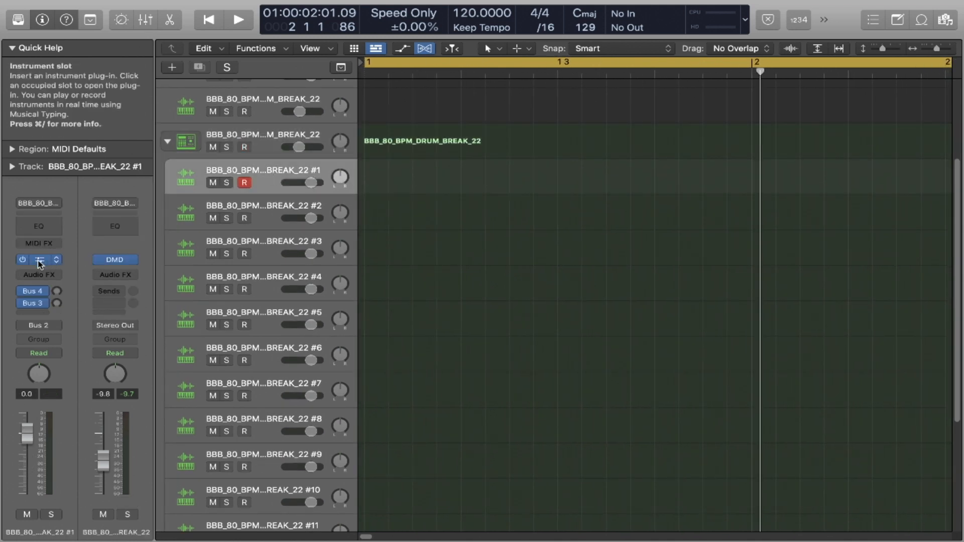
left_click(39, 260)
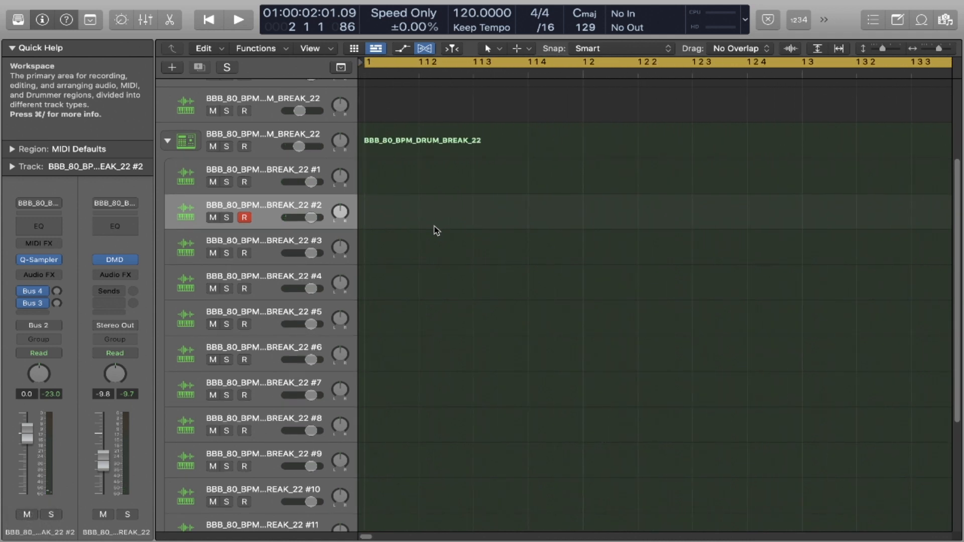
key("cmd+k")
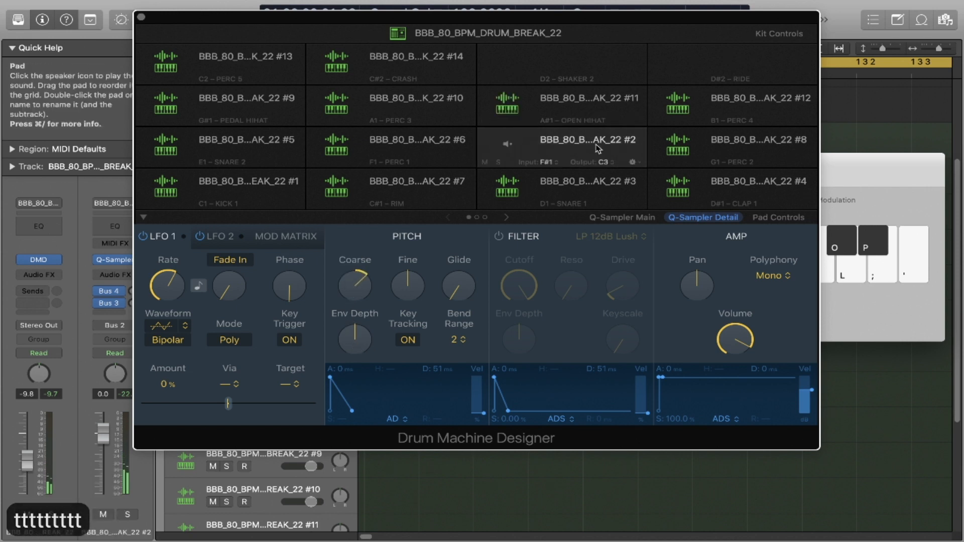
left_click(142, 17)
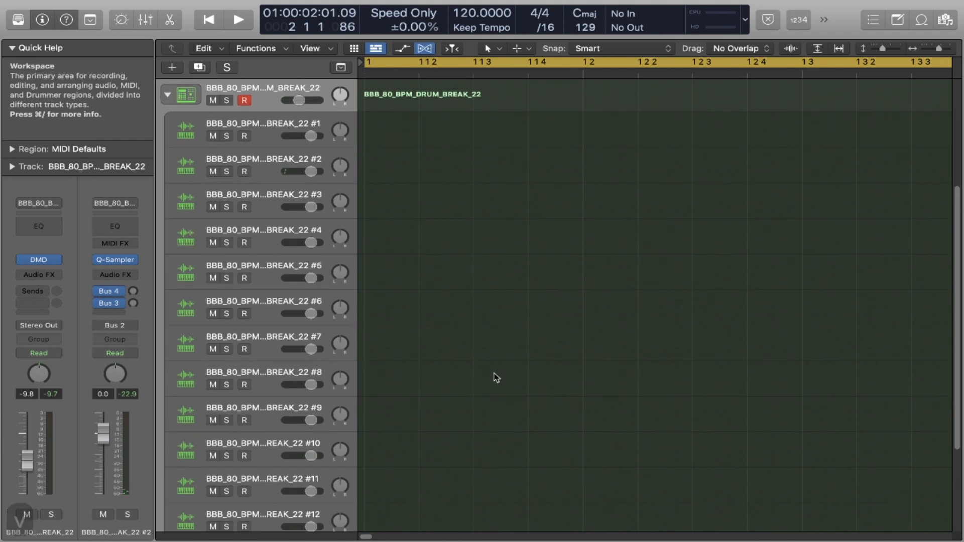
key("cmd+k")
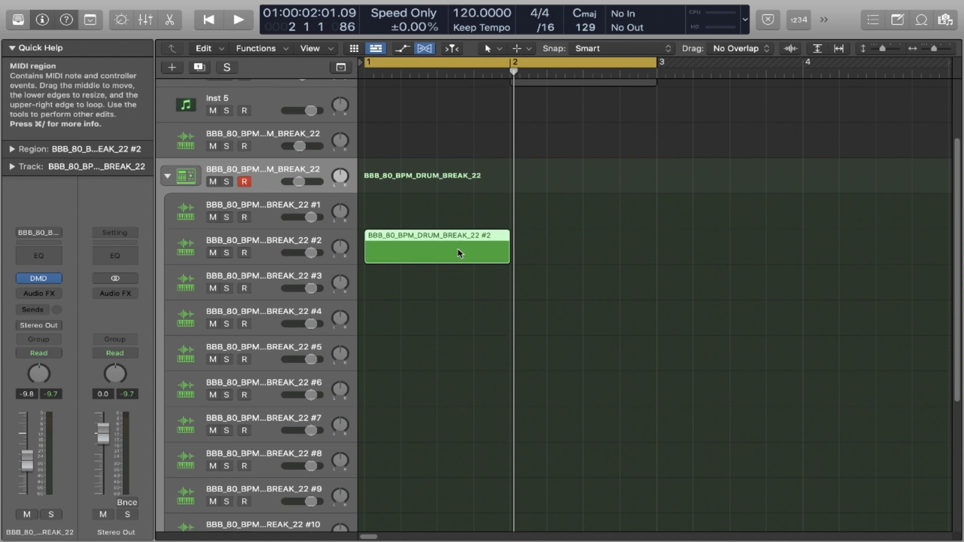
Step: Pencil in a higher note and a lower note in the #2 region, then close the editor
double_click(436, 246)
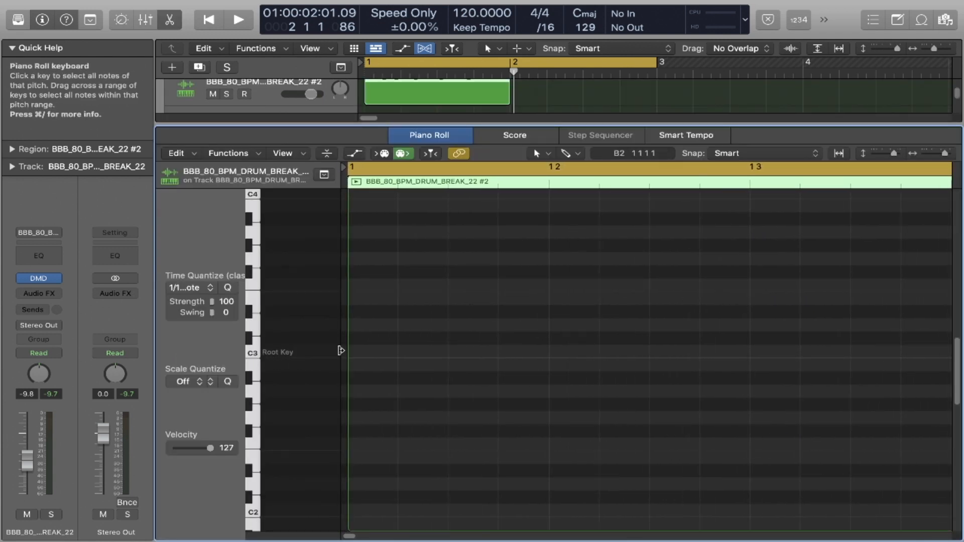
left_click(430, 351)
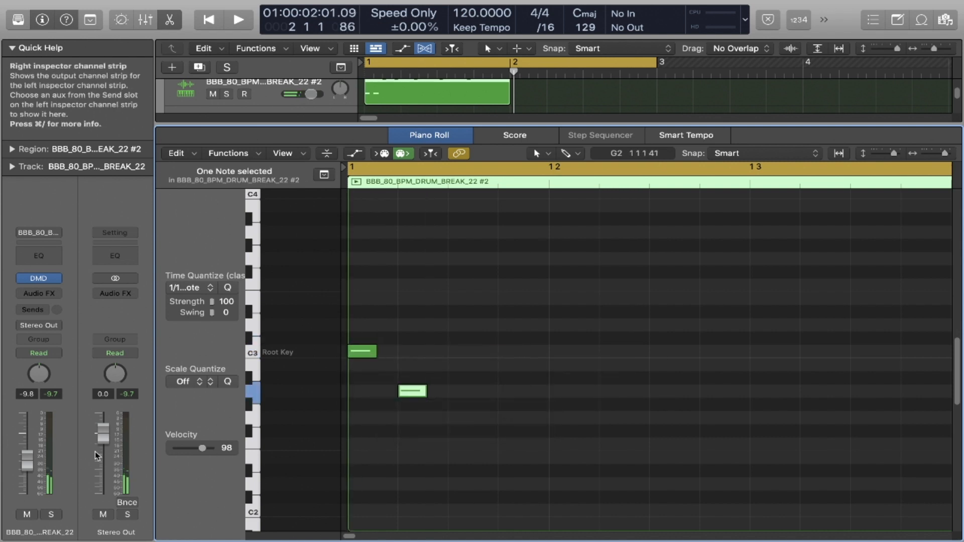
left_click(512, 430)
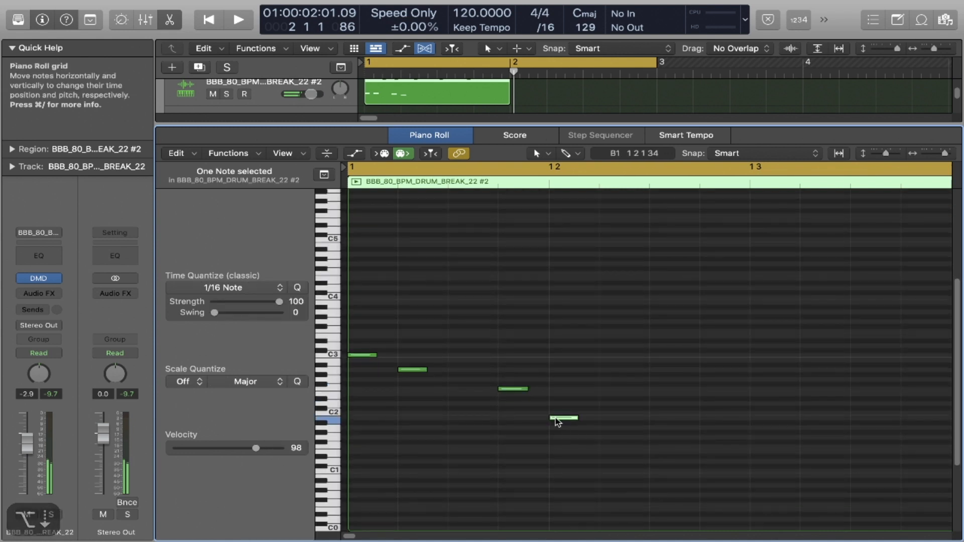
left_click(236, 19)
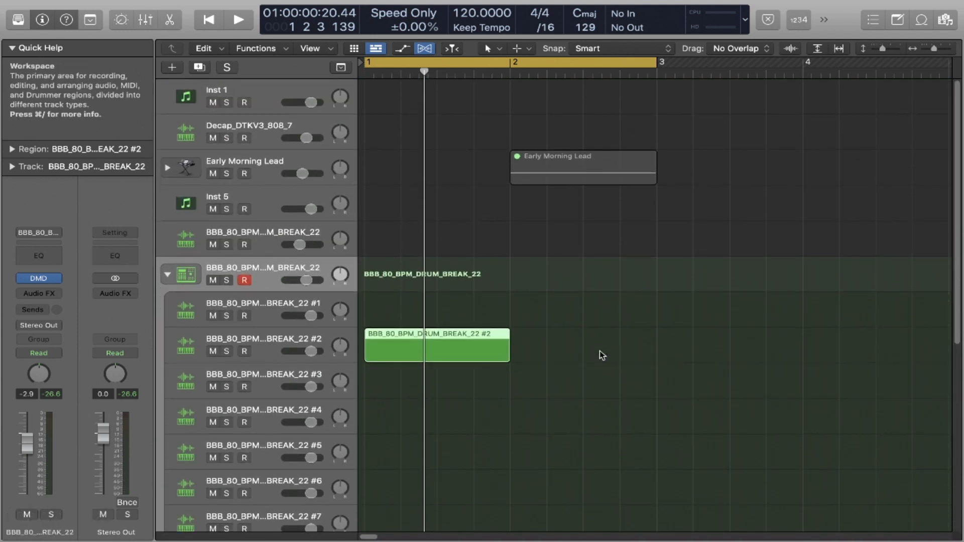
Step: Move the #2 region onto pad #1's track, transpose its note to C1, and play it
double_click(436, 345)
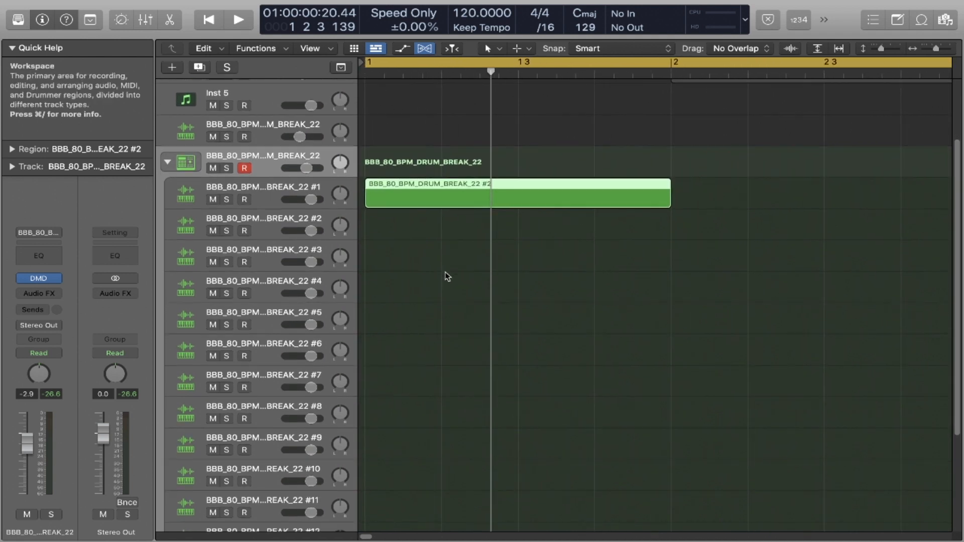
double_click(516, 191)
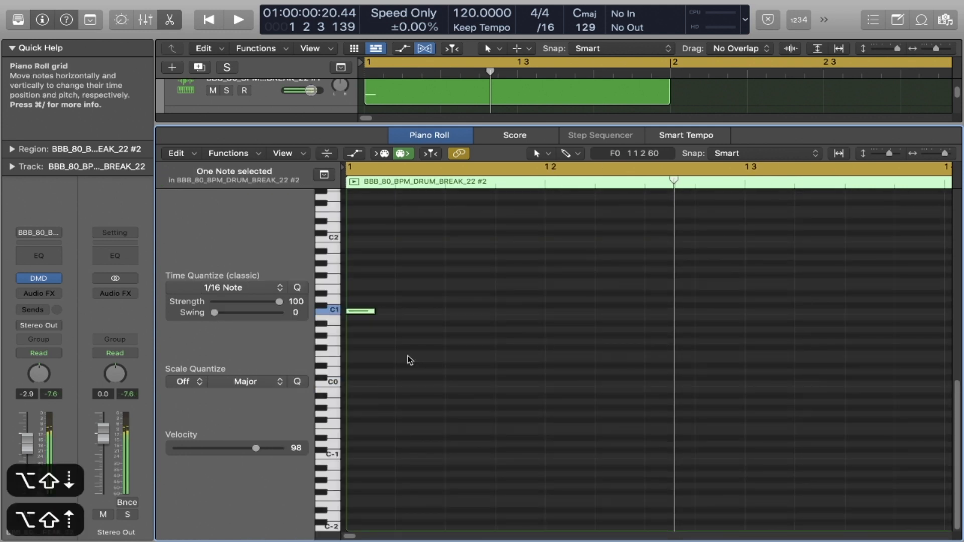
left_click(238, 19)
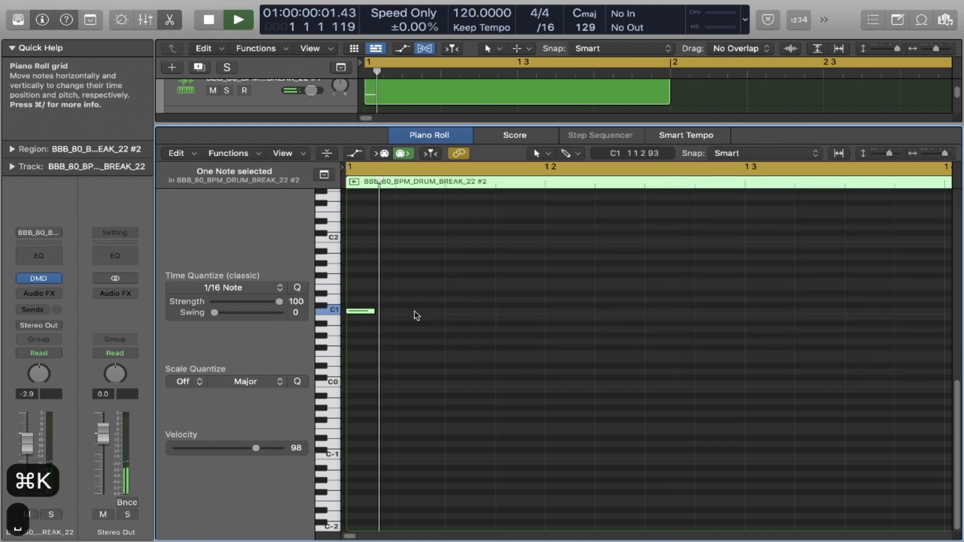
left_click(238, 19)
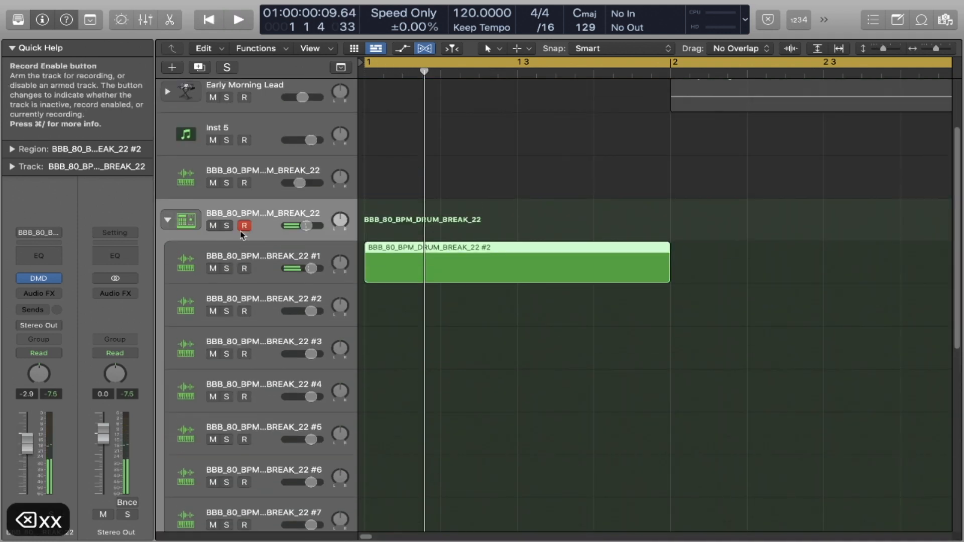
left_click(167, 219)
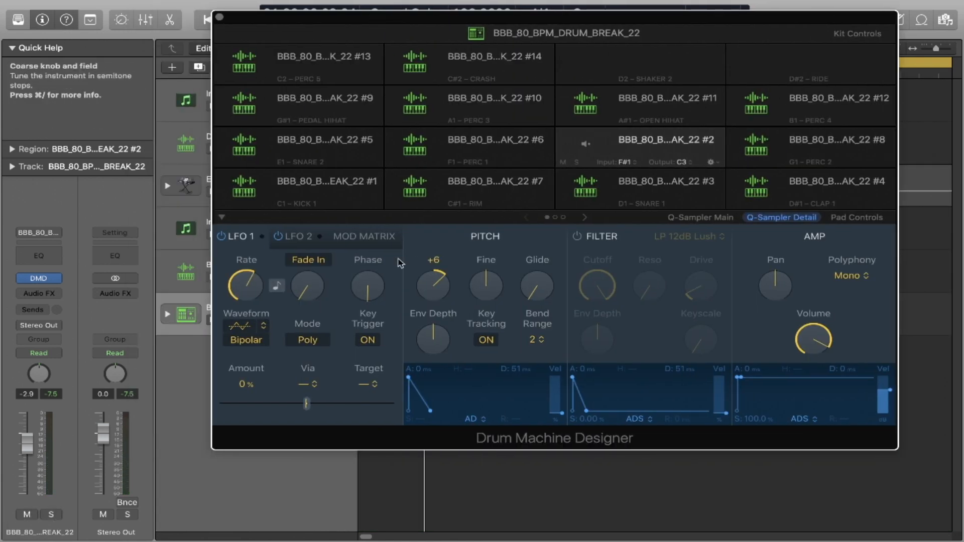
left_click(244, 187)
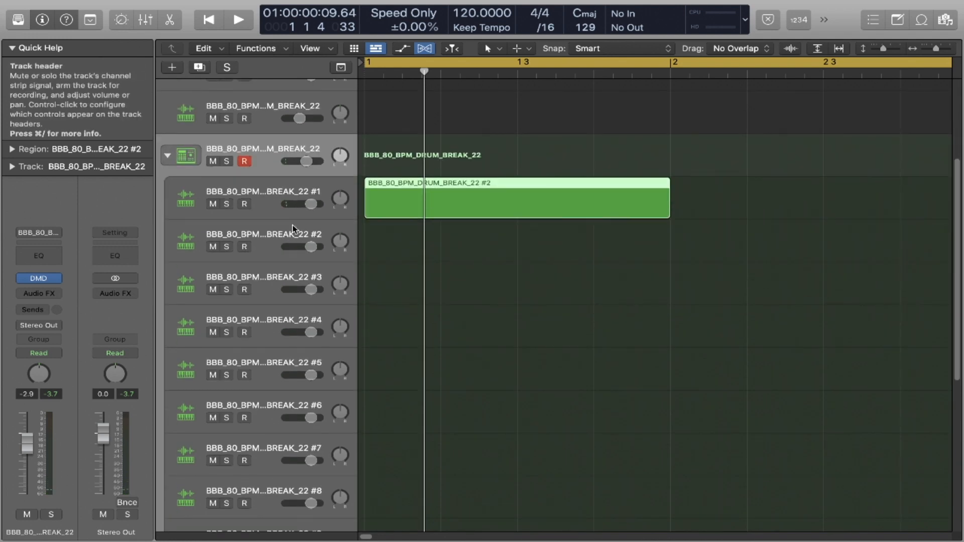
Step: Select the #1 pad track and play a note on it with Musical Typing
left_click(264, 197)
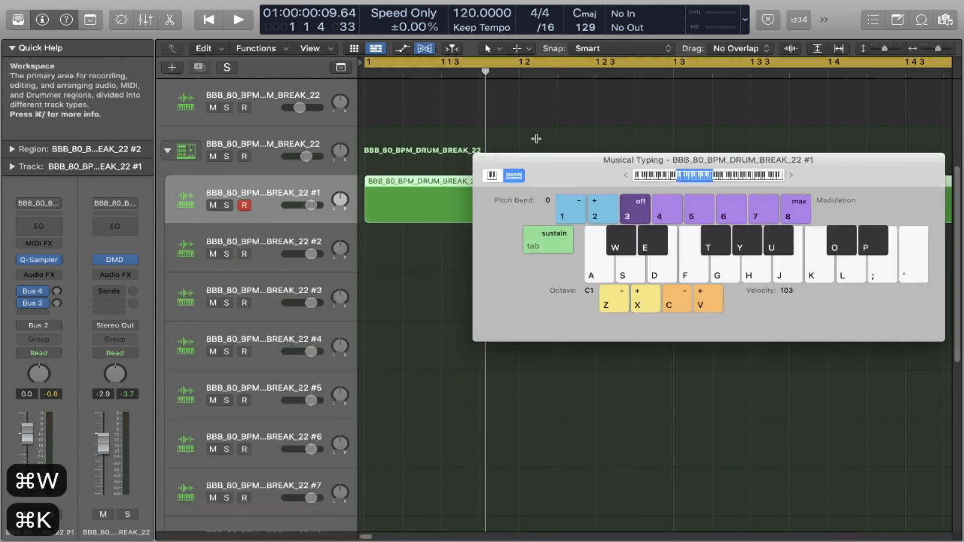
key("g")
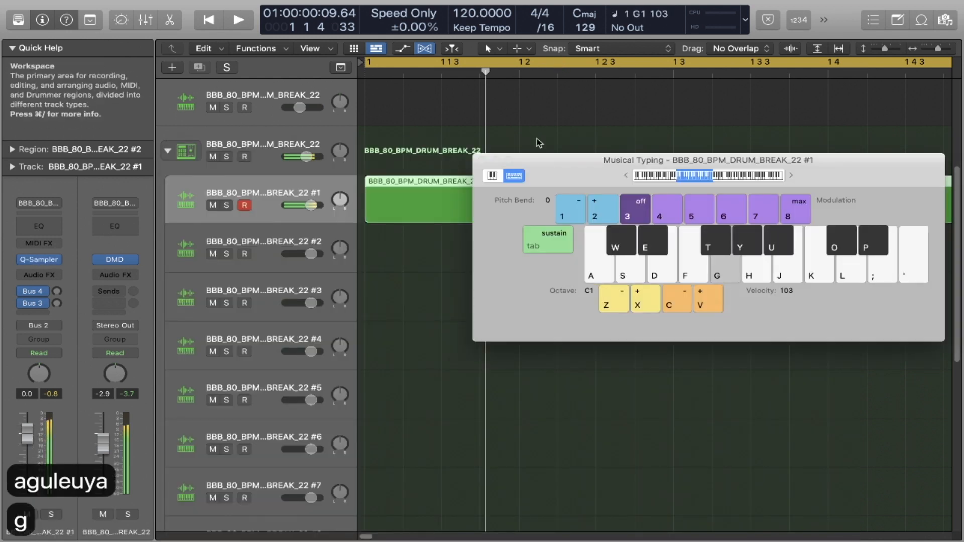